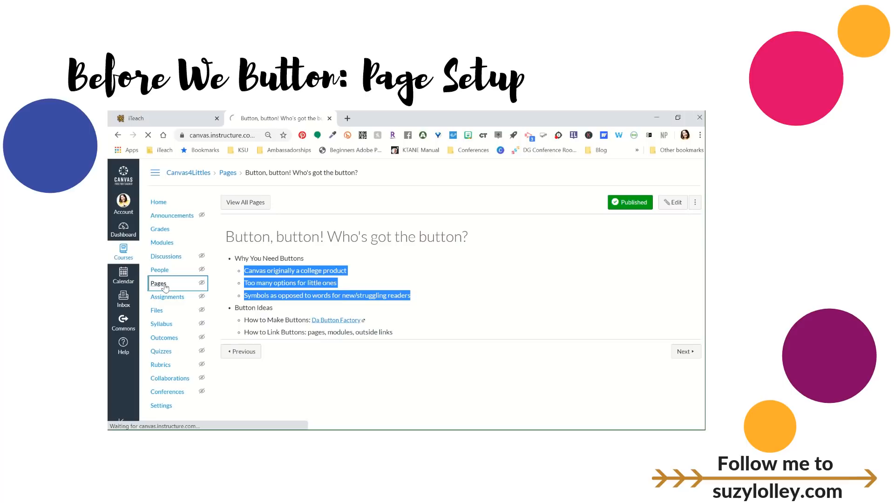
- Create a new page from the course Pages list titled 'Button-Based Homepage'
click(158, 284)
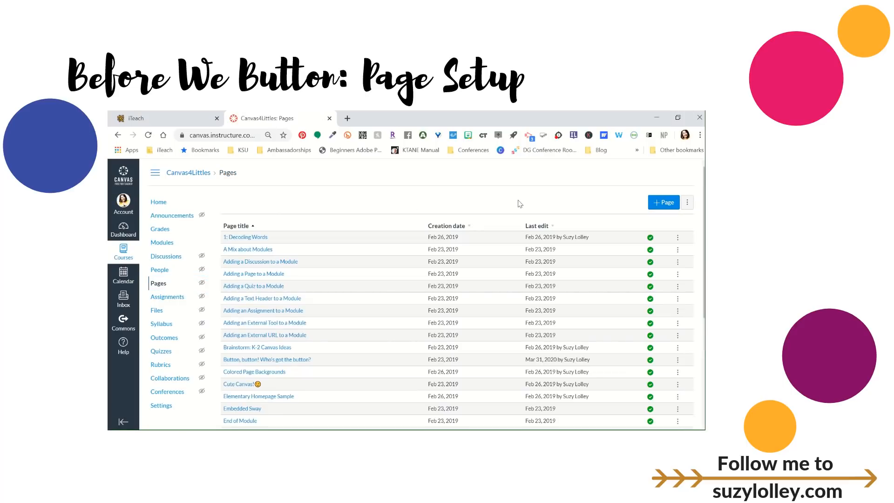
click(663, 202)
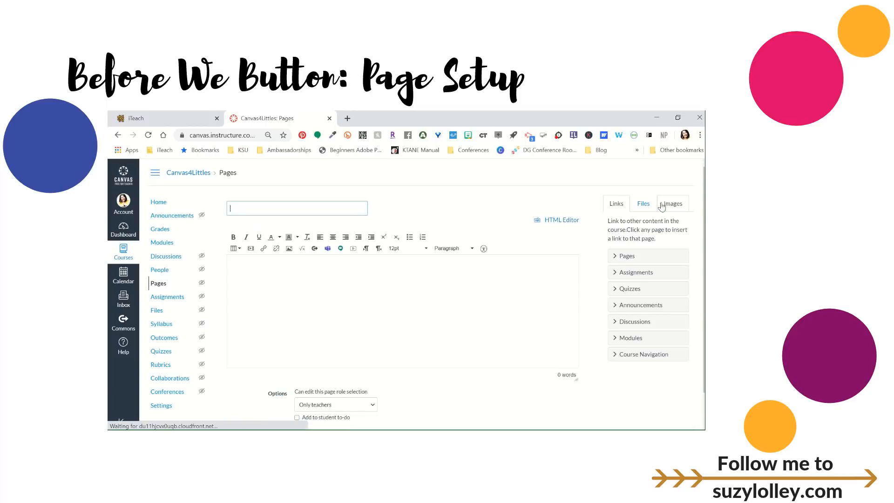
text(Ne)
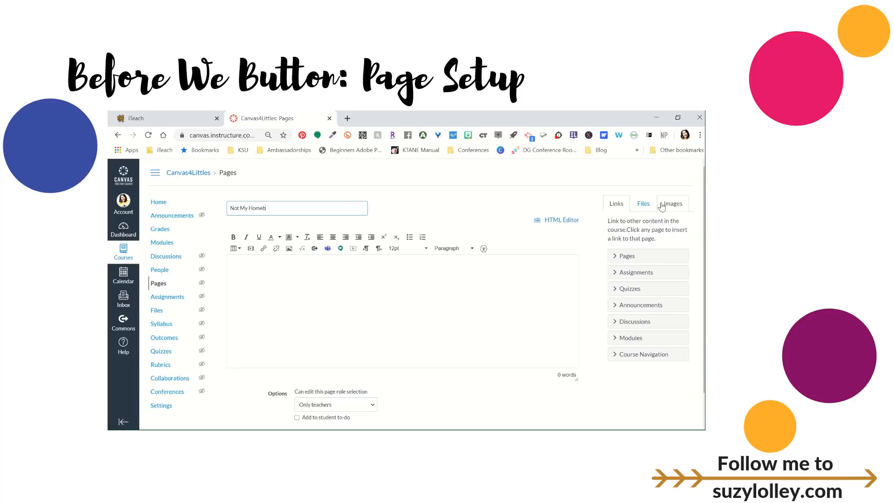
text(Button-Based)
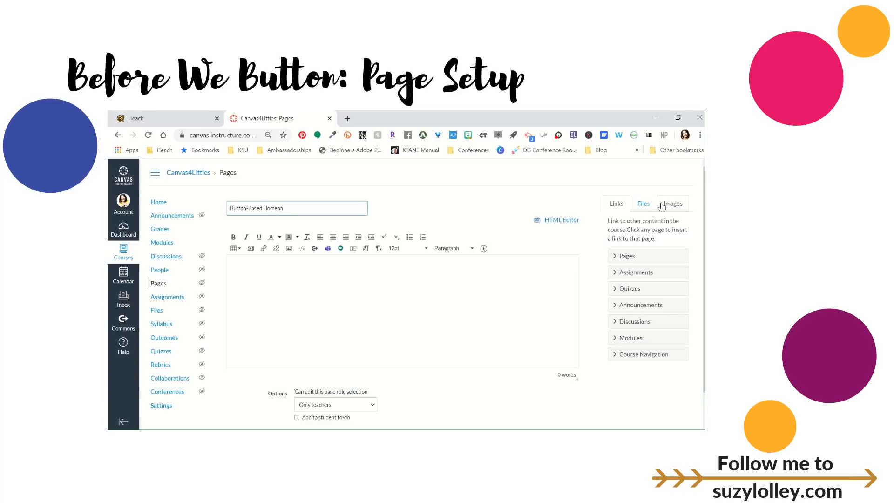
text(ge)
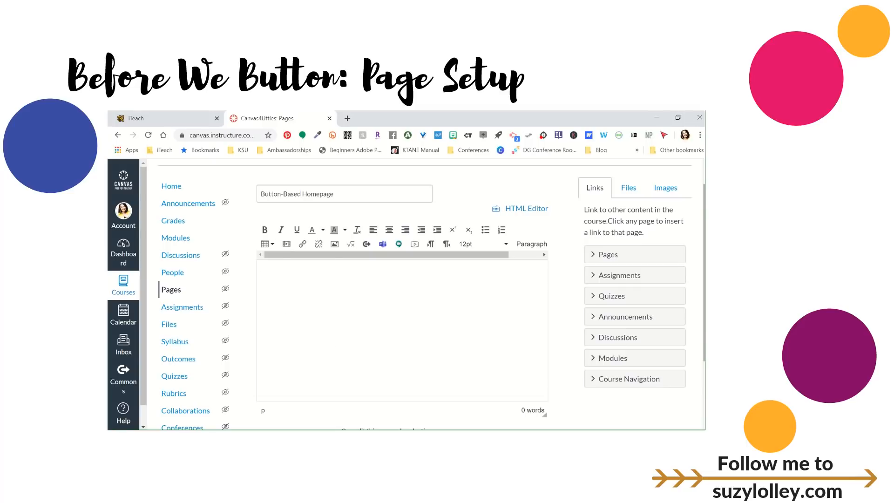
- Insert a one-column, six-row table into the page body and save the page
click(264, 244)
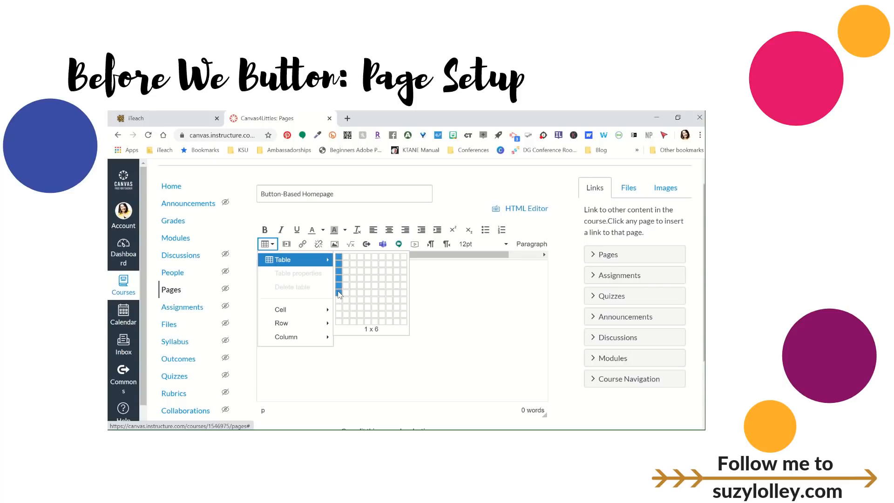
click(339, 290)
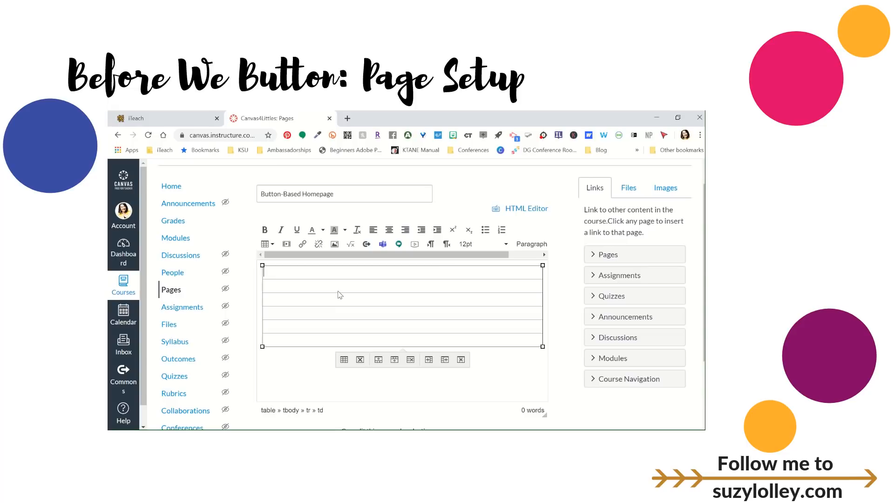
mouse_move(548, 360)
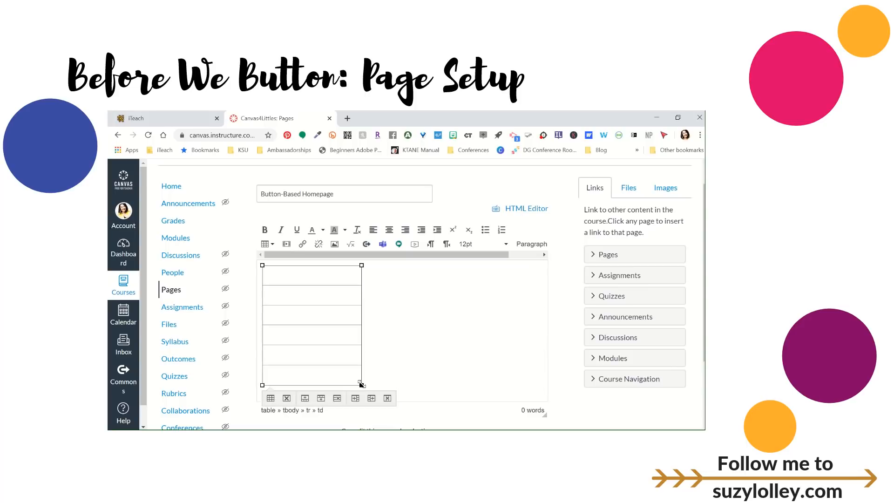
mouse_move(318, 274)
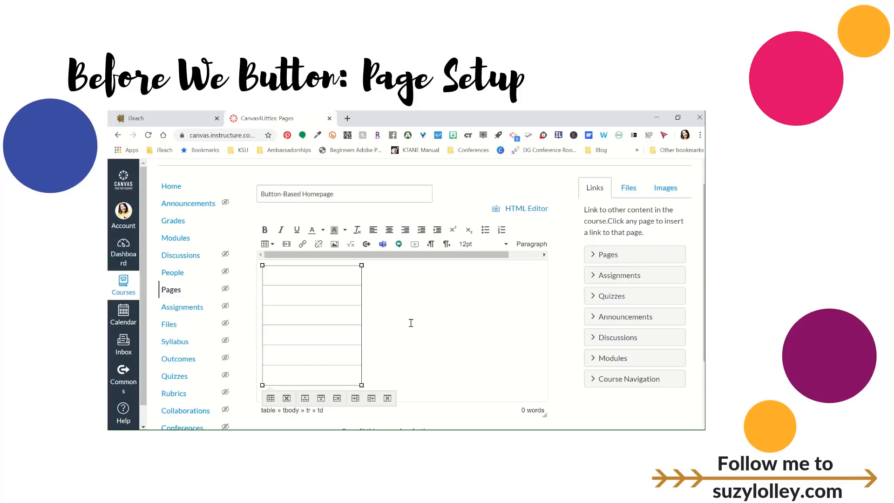
scroll(down, 3)
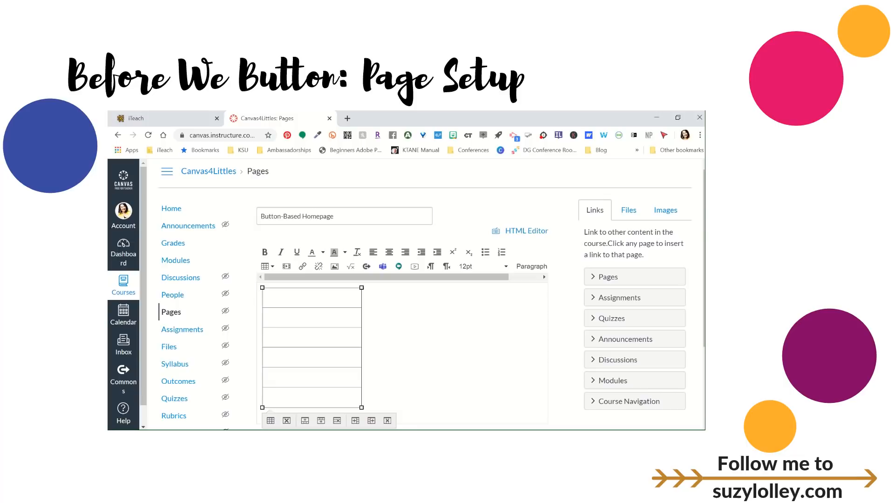
scroll(down, 3)
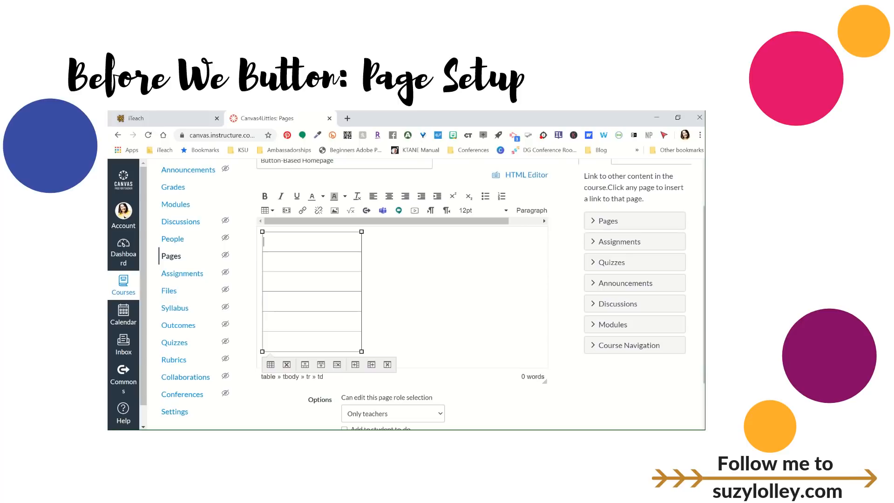
scroll(down, 3)
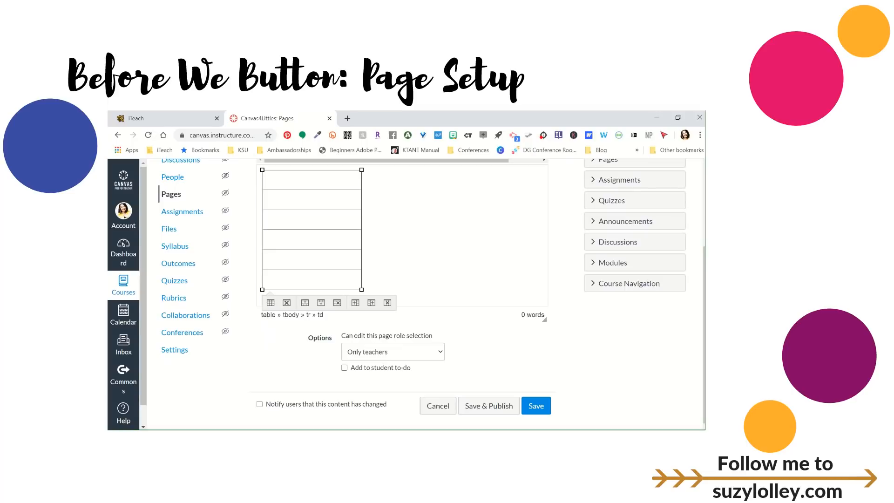
click(535, 406)
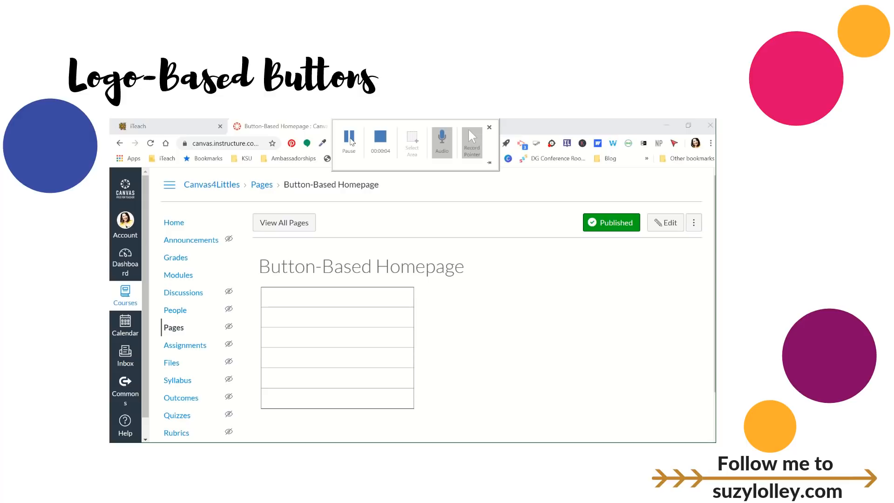
- Leave the published page showing and start a new blank browser tab
click(467, 126)
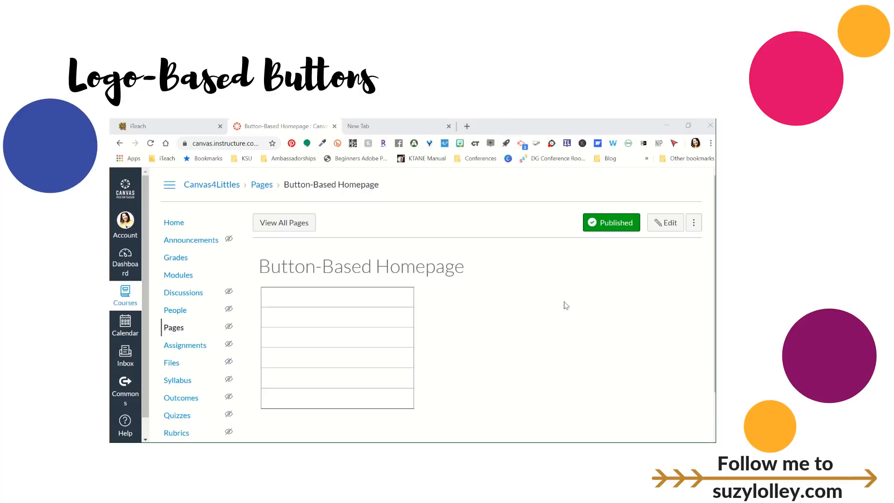
mouse_move(497, 122)
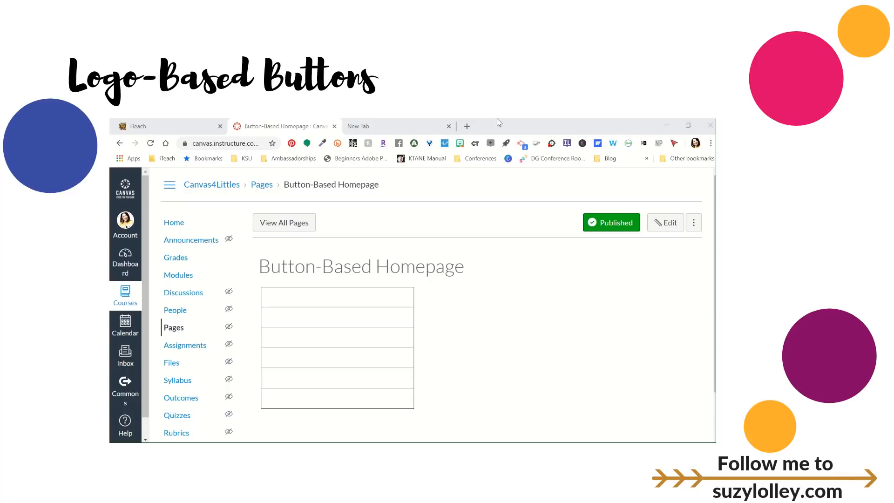
mouse_move(395, 127)
text(seesaw)
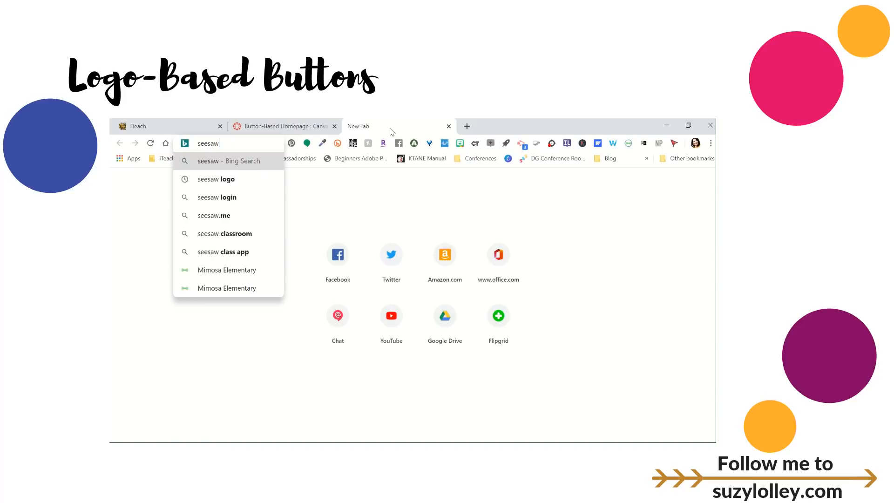
- Search Bing images for 'seesaw logo', enlarge the bow-tie logo and copy it
click(217, 179)
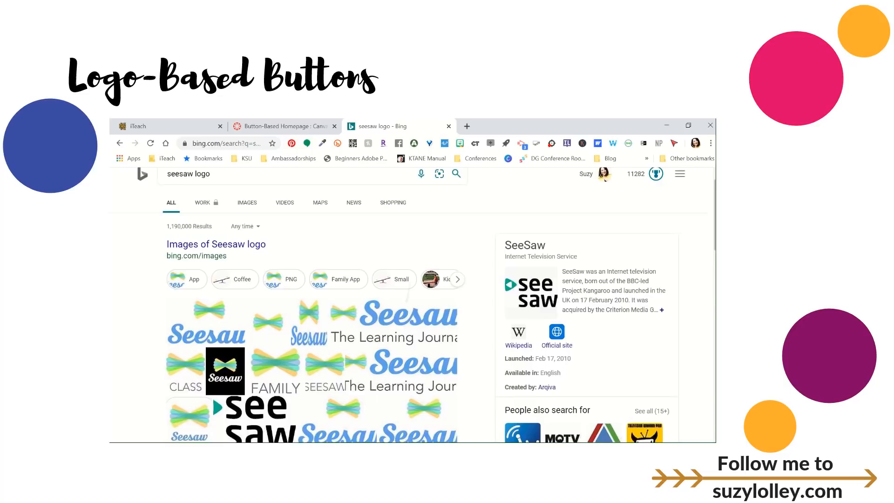
click(246, 202)
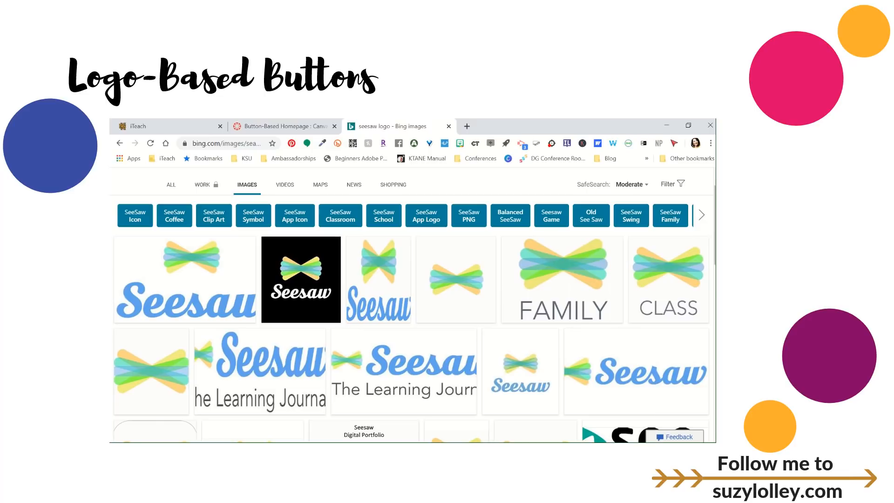
mouse_move(183, 279)
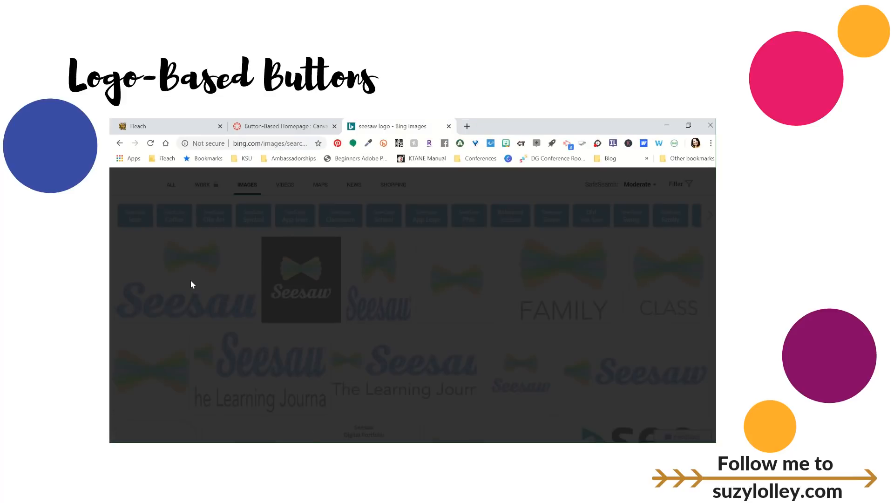
click(300, 278)
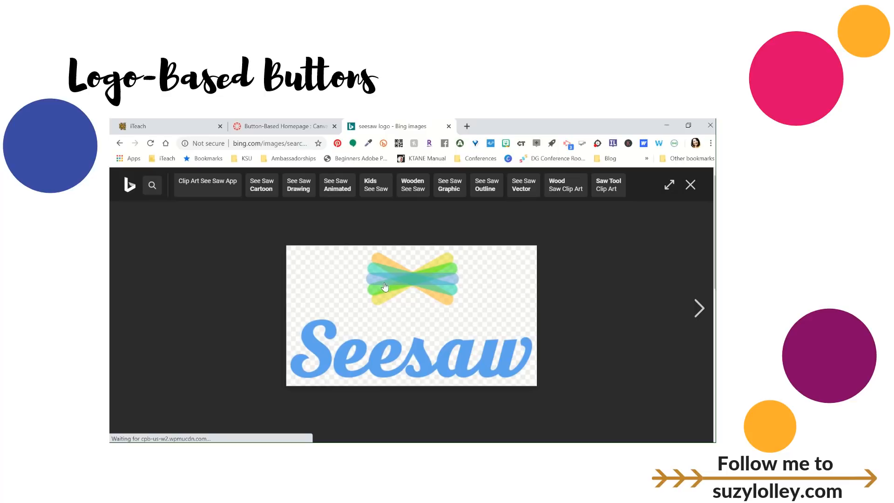
mouse_move(346, 294)
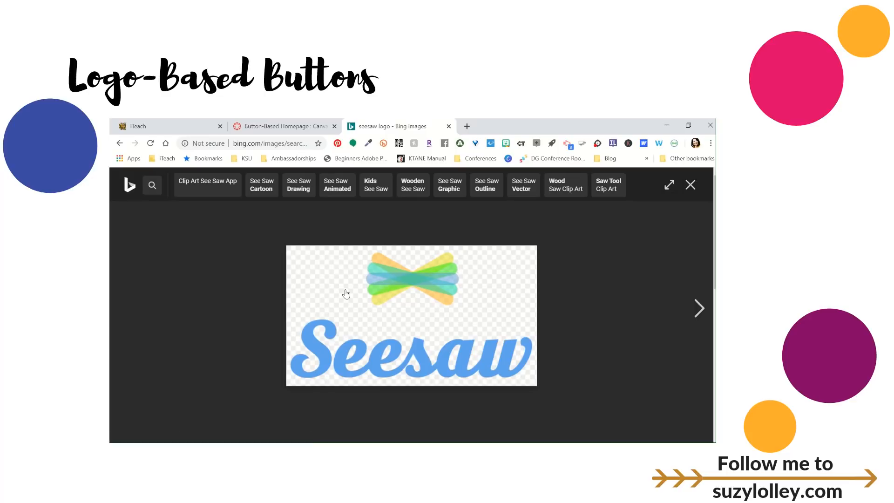
mouse_move(413, 280)
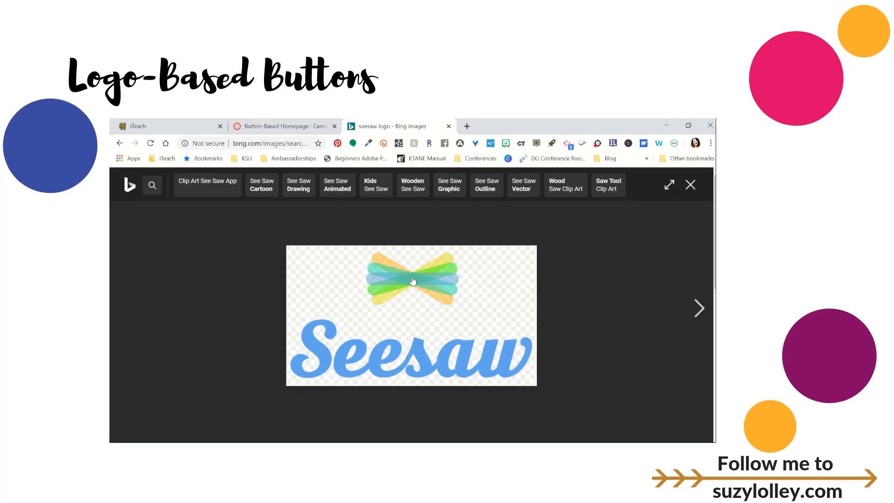
right_click(413, 281)
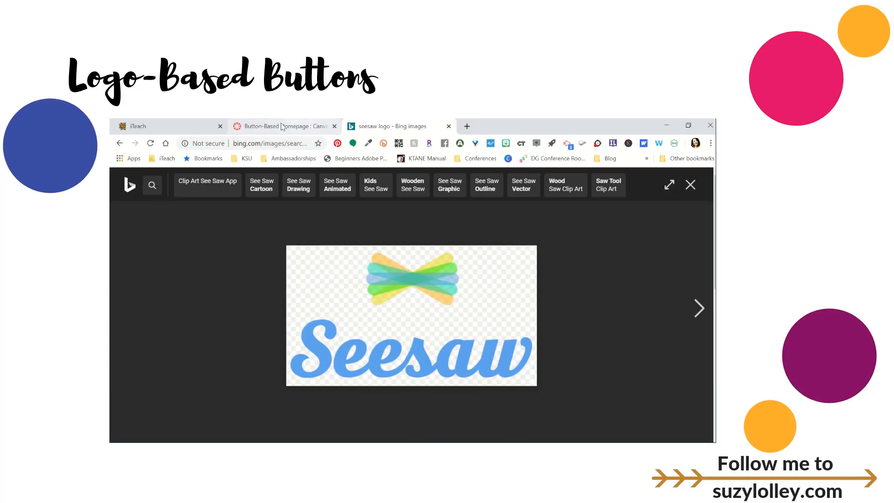
- Reopen the homepage for editing and paste the Seesaw logo into the first table cell
click(283, 126)
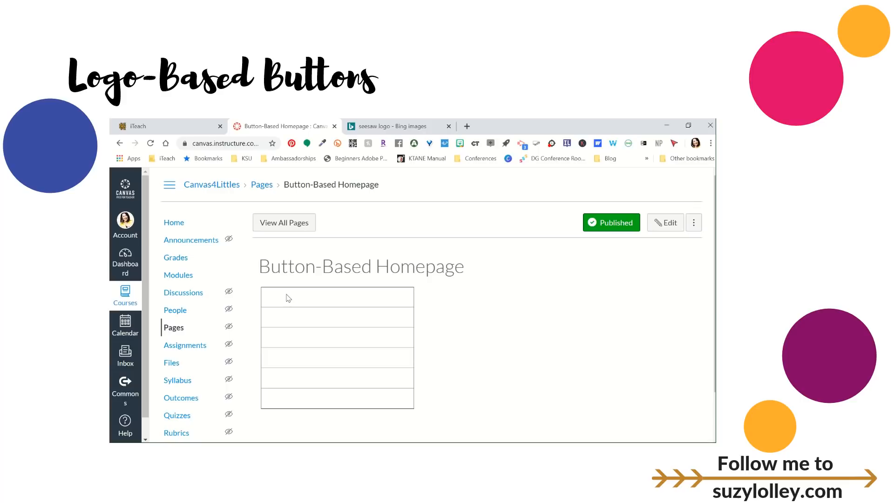
mouse_move(582, 252)
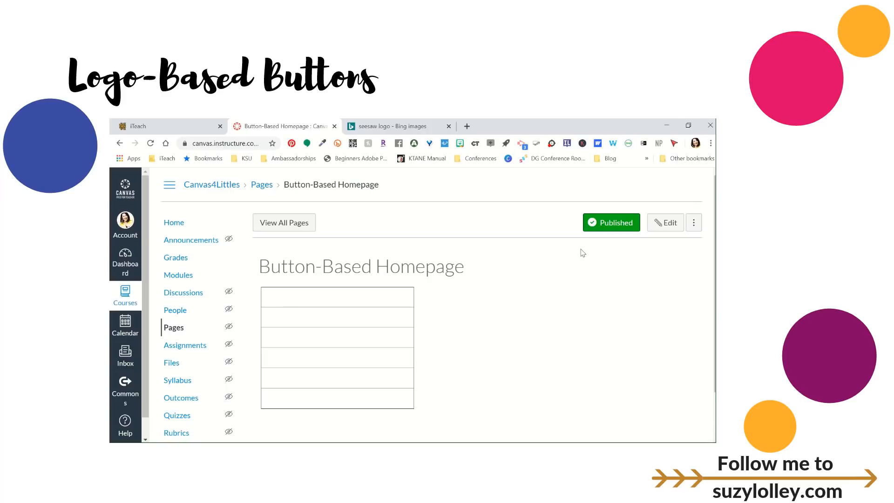
mouse_move(673, 246)
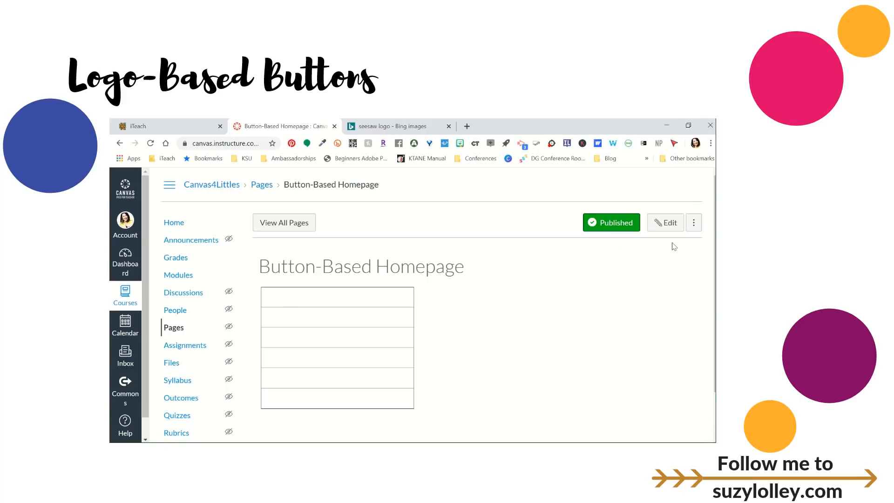
click(665, 222)
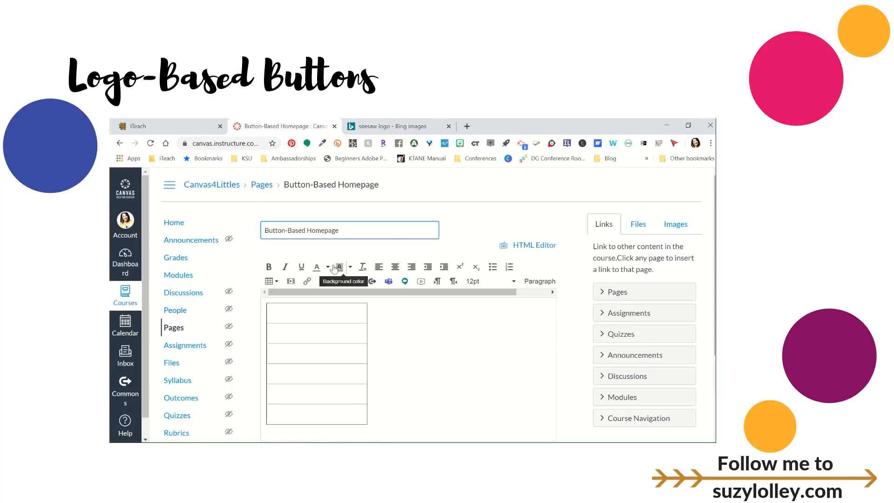
click(317, 313)
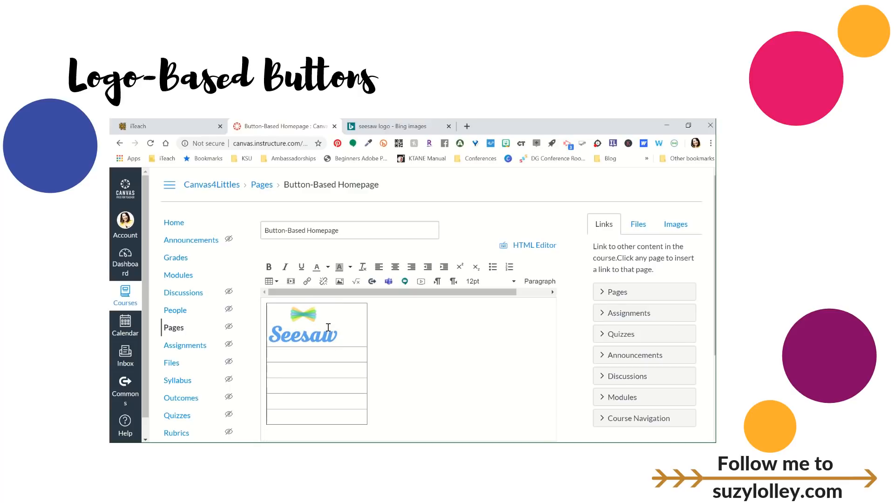
click(317, 325)
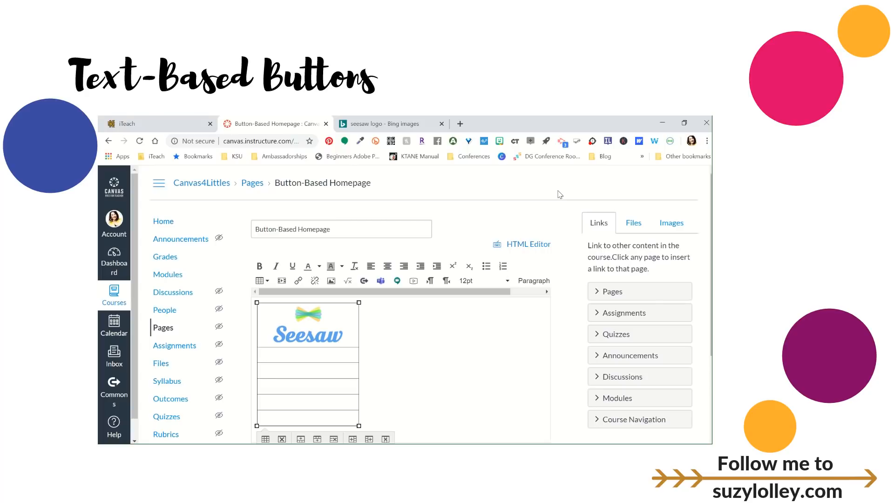
- In Da Button Factory, set the button text to 'Lunch Calendar' in Caviar font
click(575, 124)
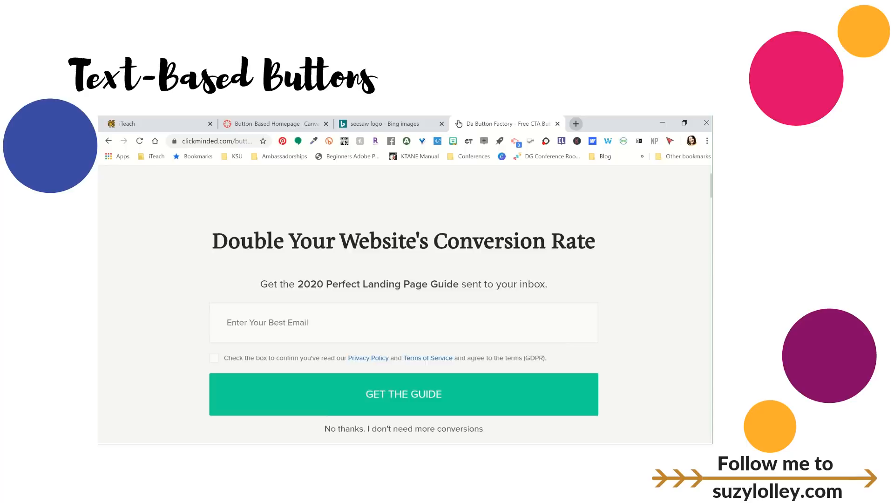
click(506, 122)
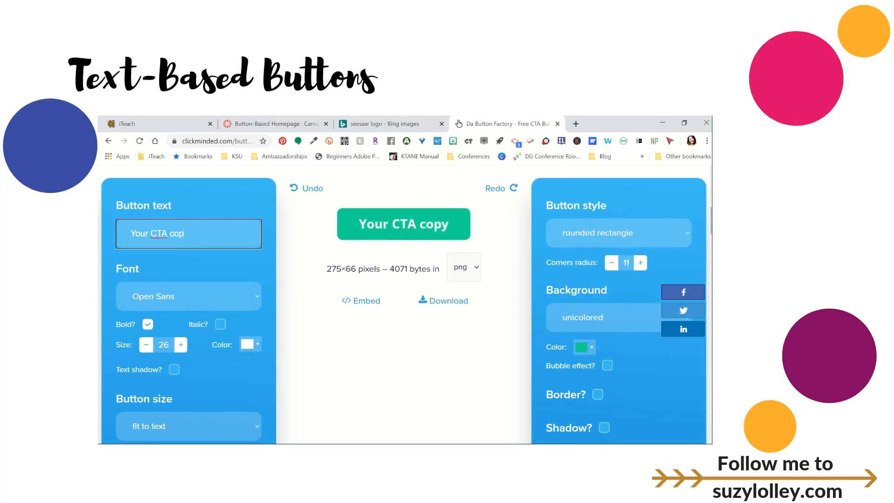
text(Lunch)
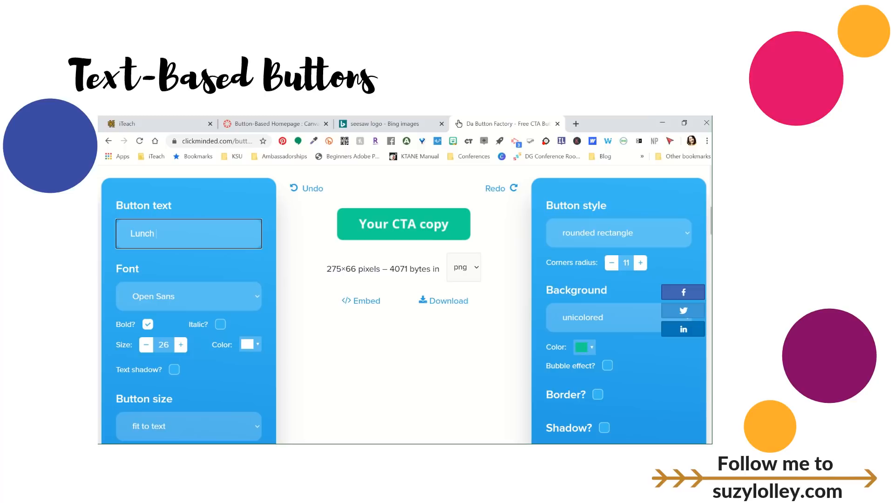
text(Calendar)
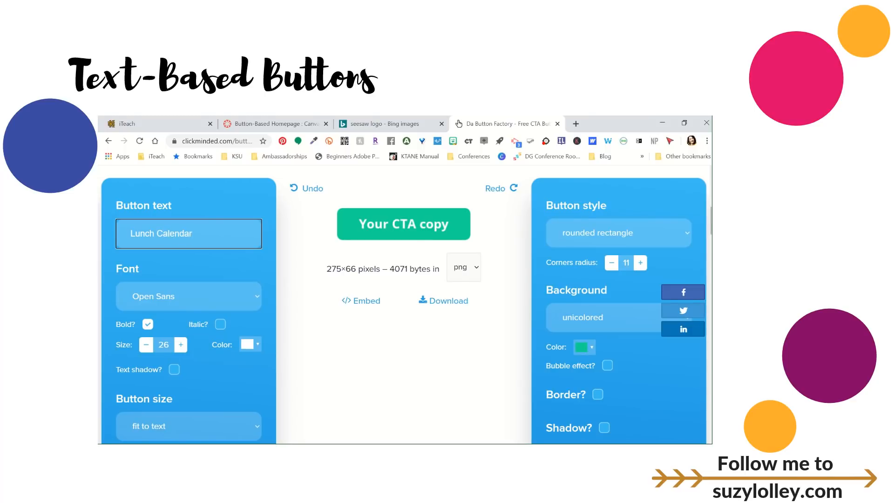
scroll(down, 3)
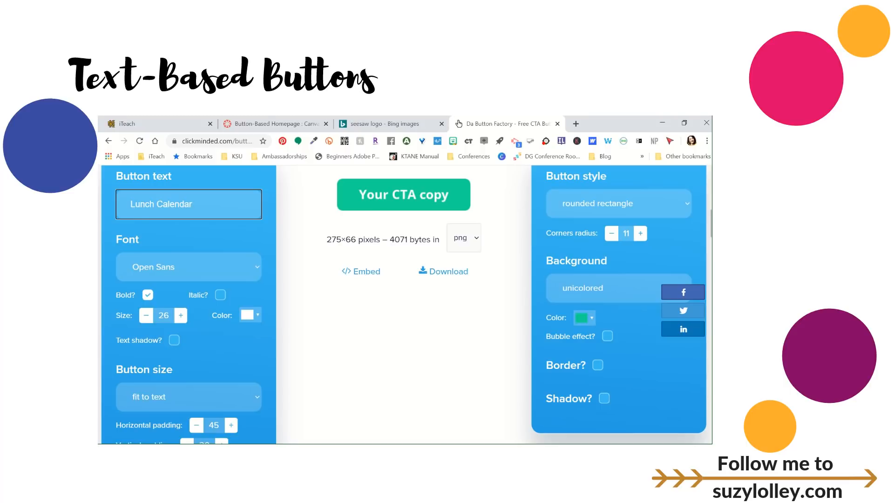
click(188, 267)
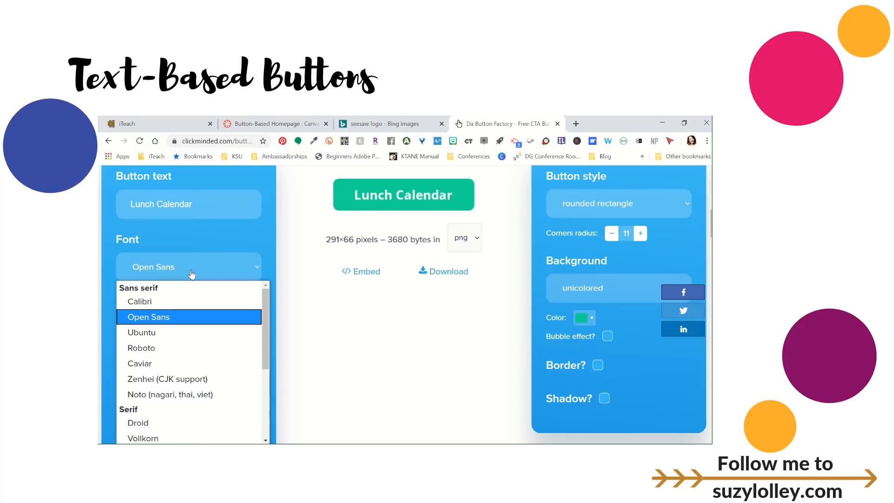
scroll(down, 3)
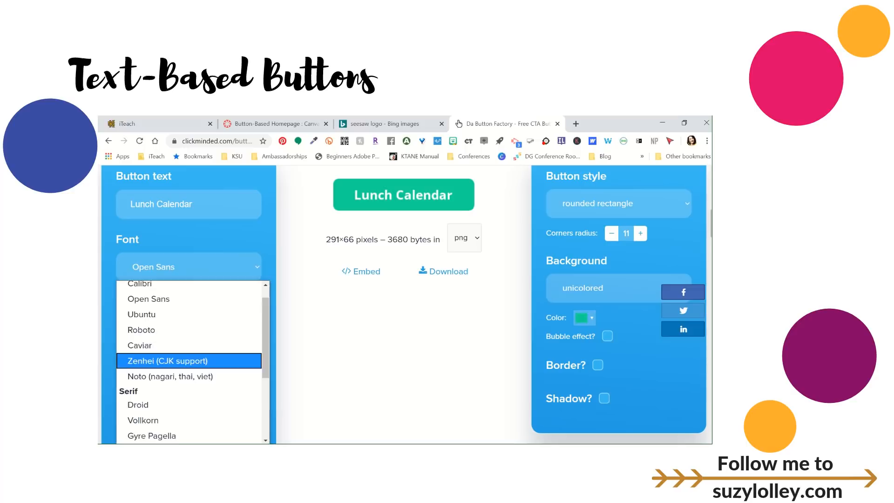
click(139, 345)
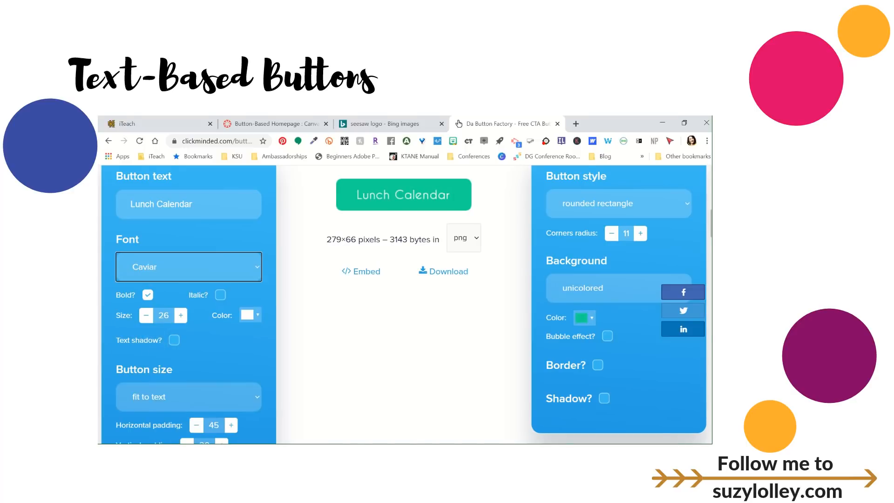
- Make the button a fixed size 250 wide with fully curved sides
scroll(down, 3)
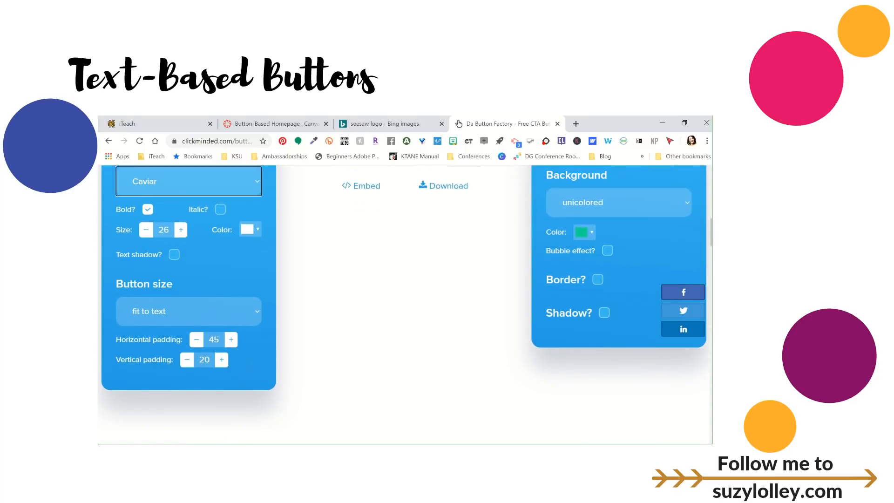
click(188, 312)
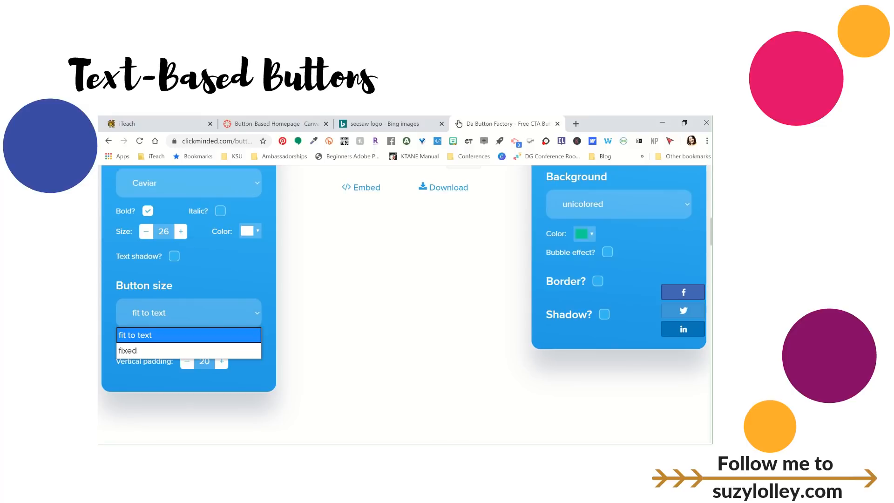
click(126, 350)
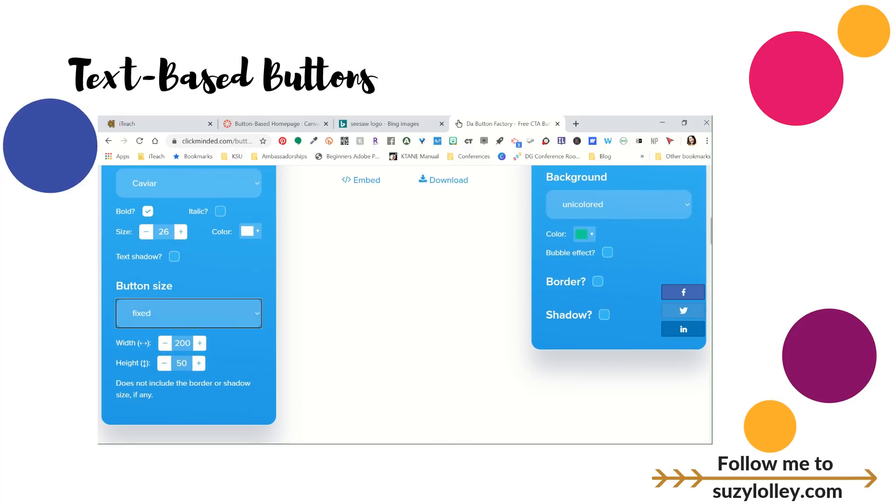
click(182, 342)
text(250)
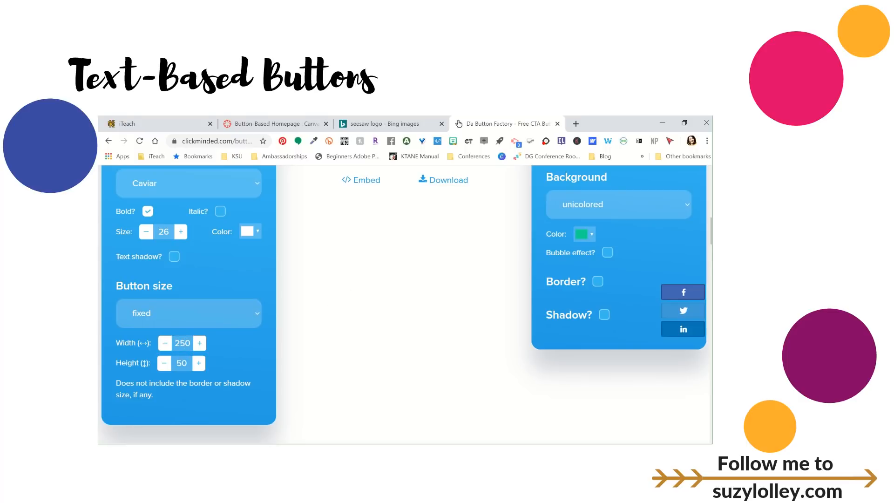
scroll(down, 3)
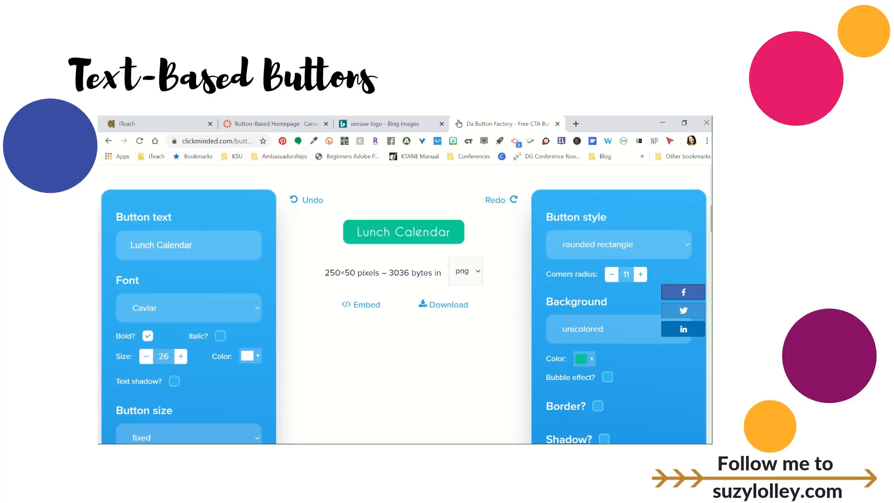
scroll(down, 3)
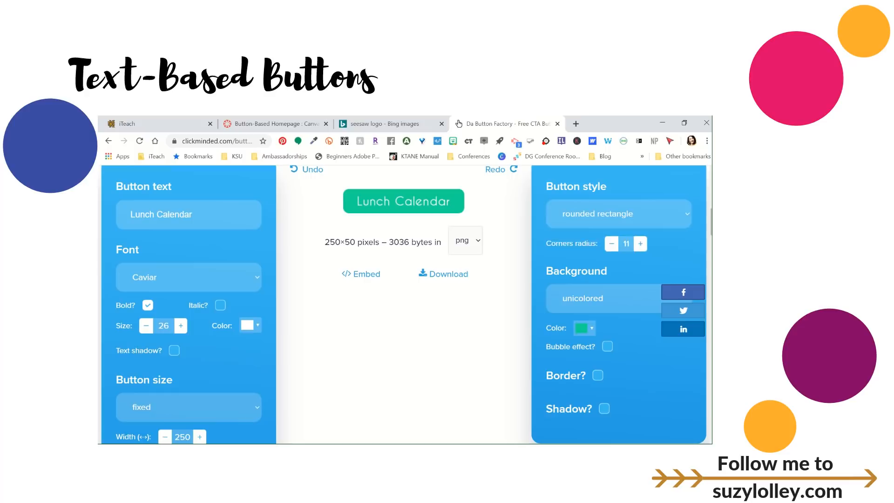
click(618, 214)
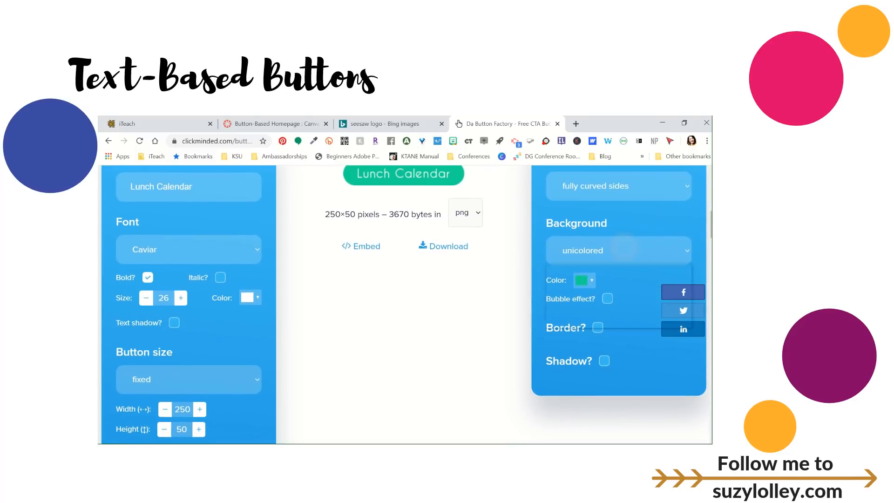
- Give the button a single-colour orange background after trying light blue
click(617, 251)
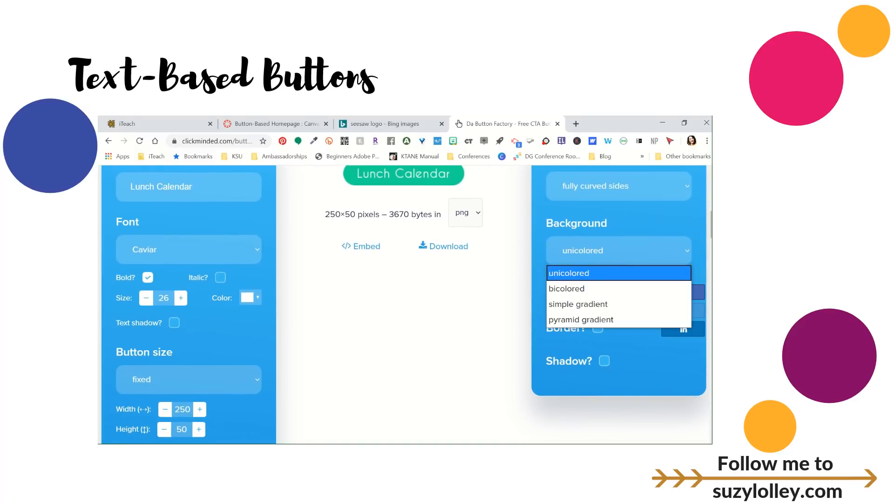
click(566, 288)
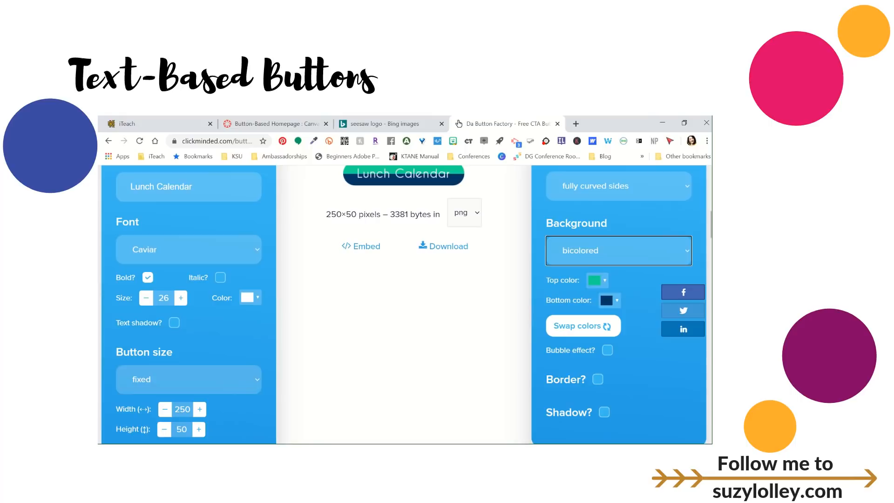
click(619, 250)
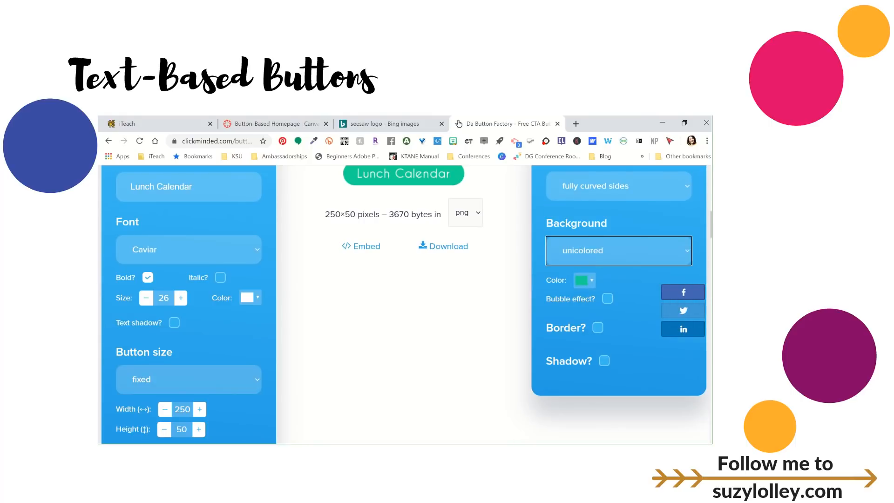
click(579, 280)
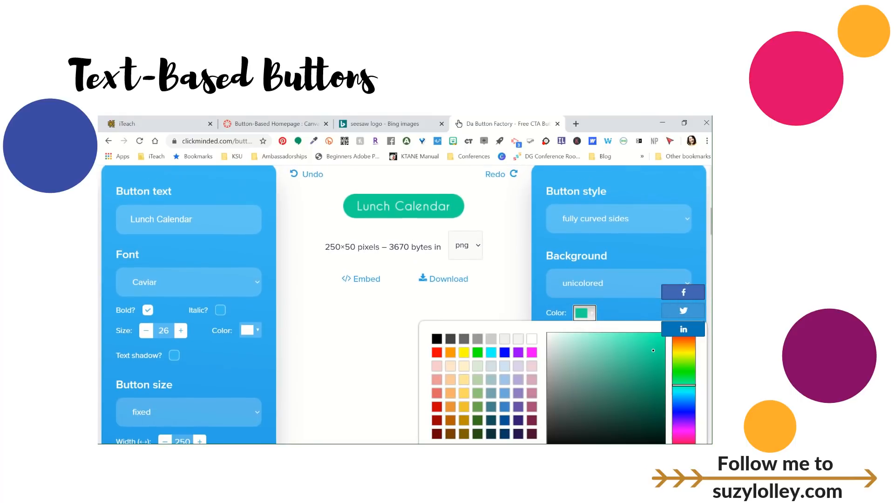
click(490, 353)
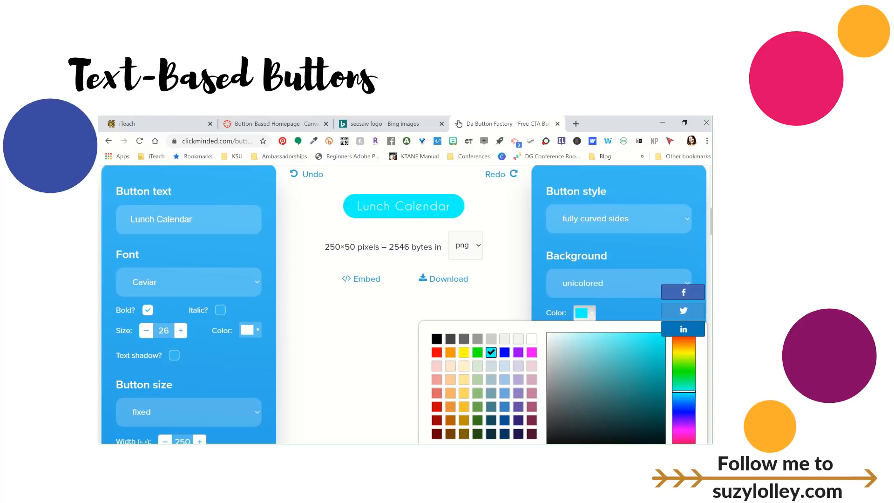
click(450, 352)
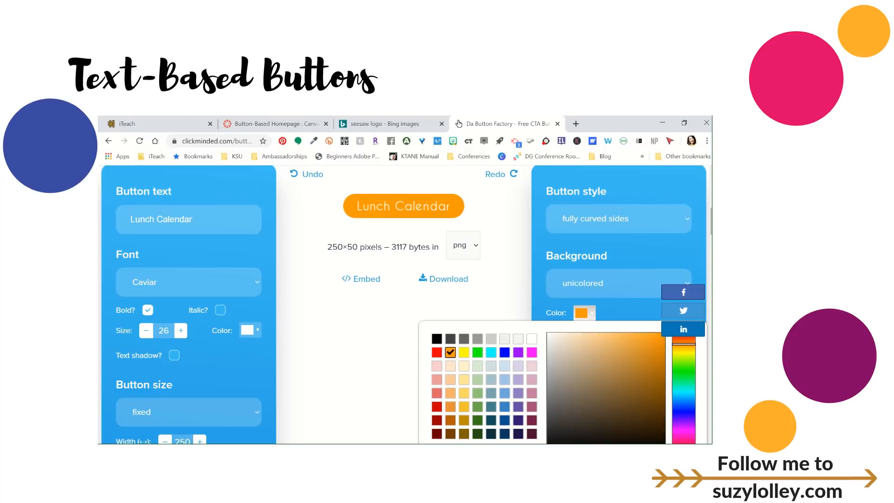
click(584, 312)
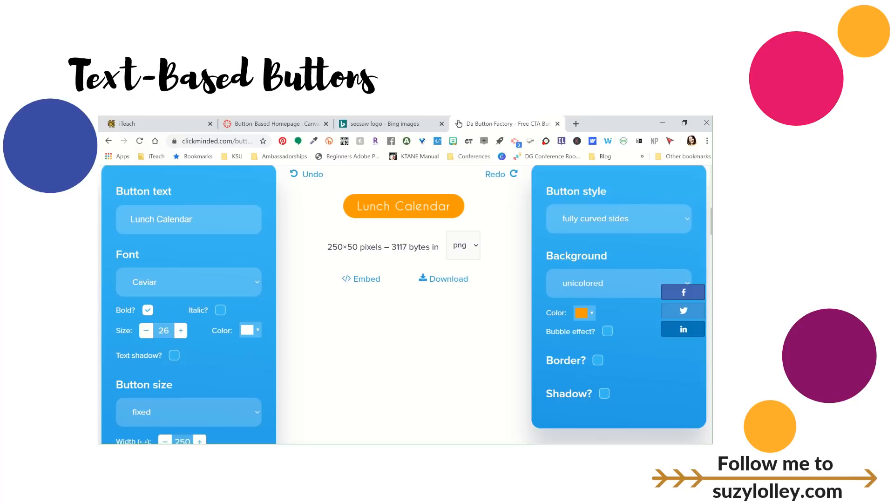
click(581, 313)
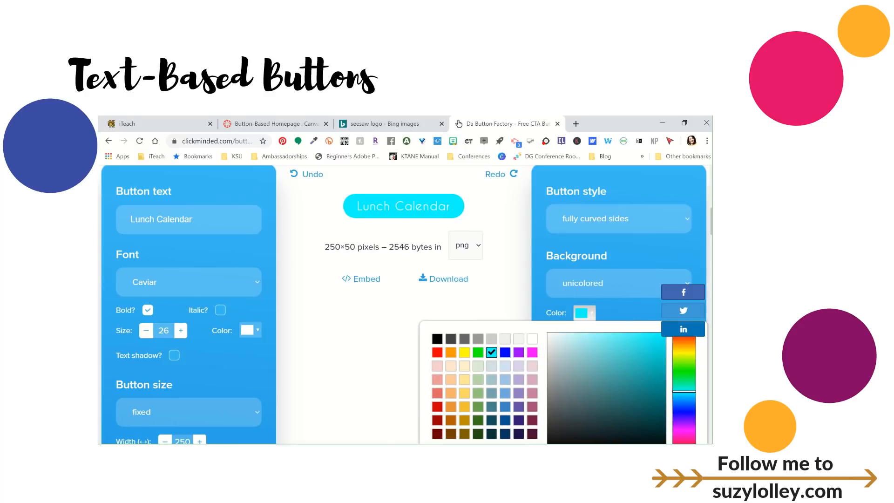
click(451, 352)
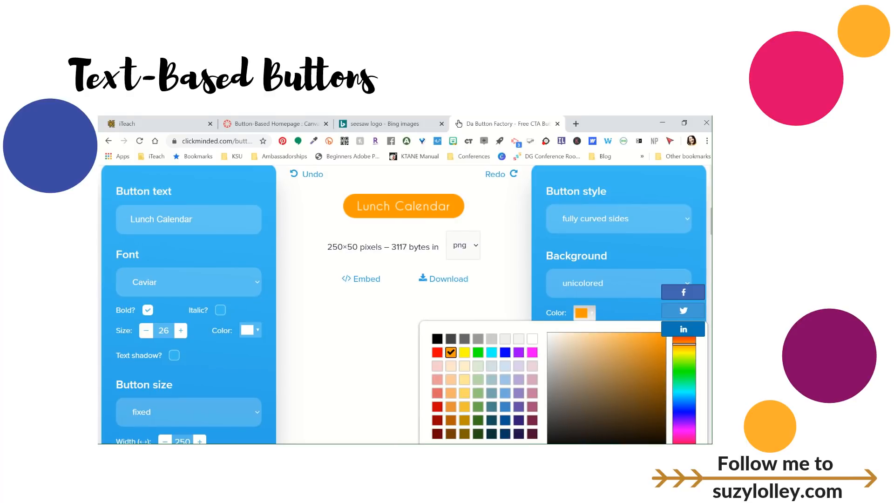
click(583, 312)
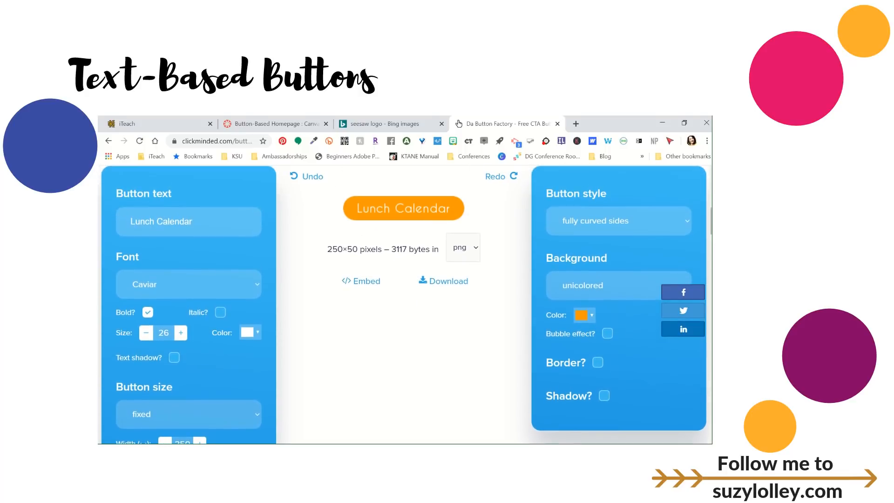
- Add a larger shadow to the button and copy the finished button image
click(597, 362)
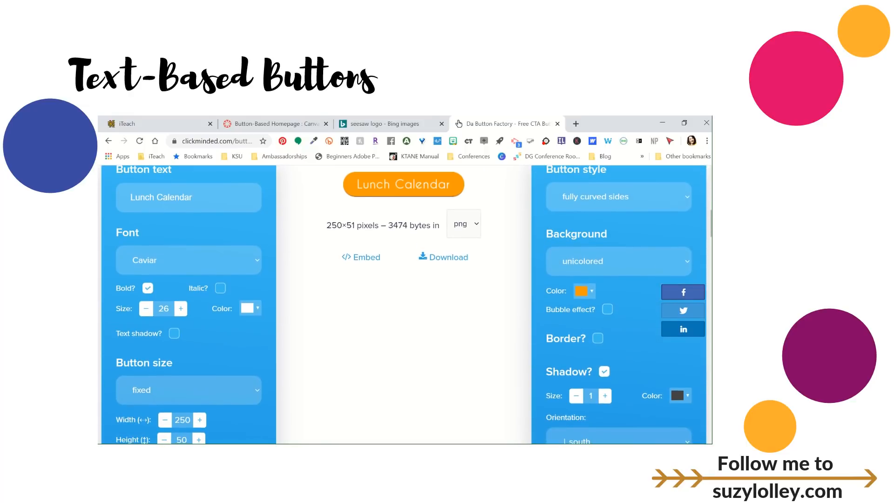
click(604, 395)
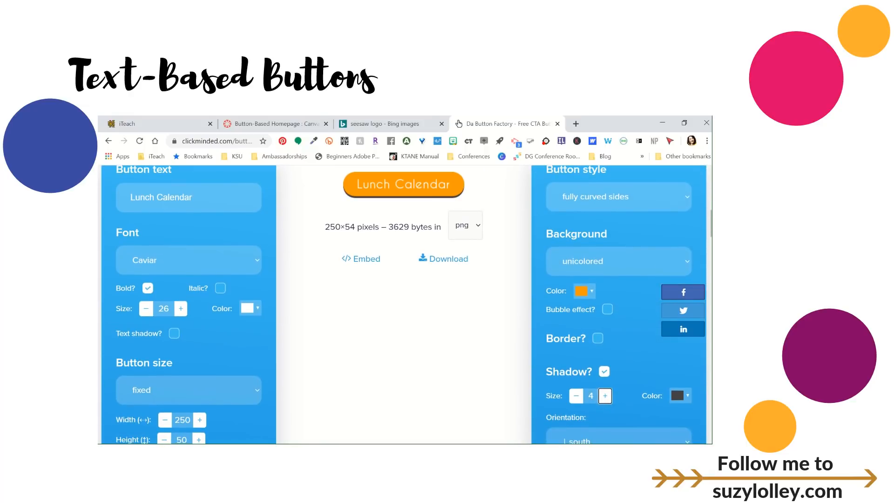
scroll(down, 3)
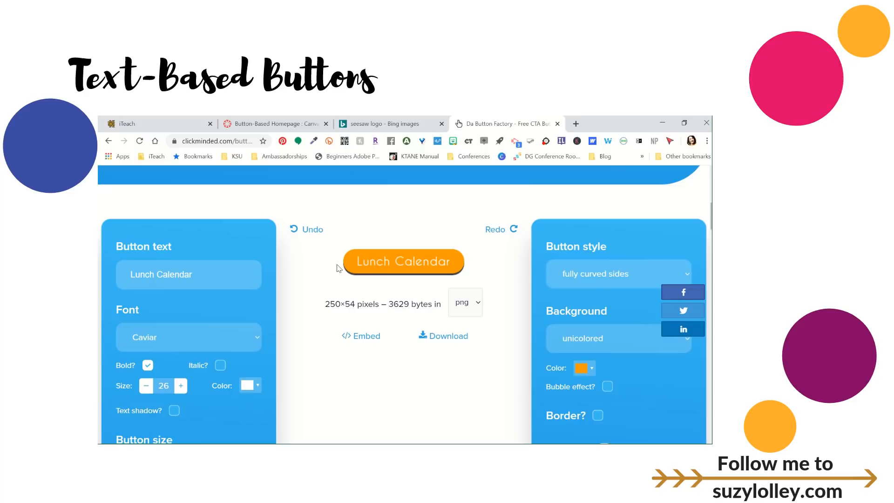
right_click(404, 262)
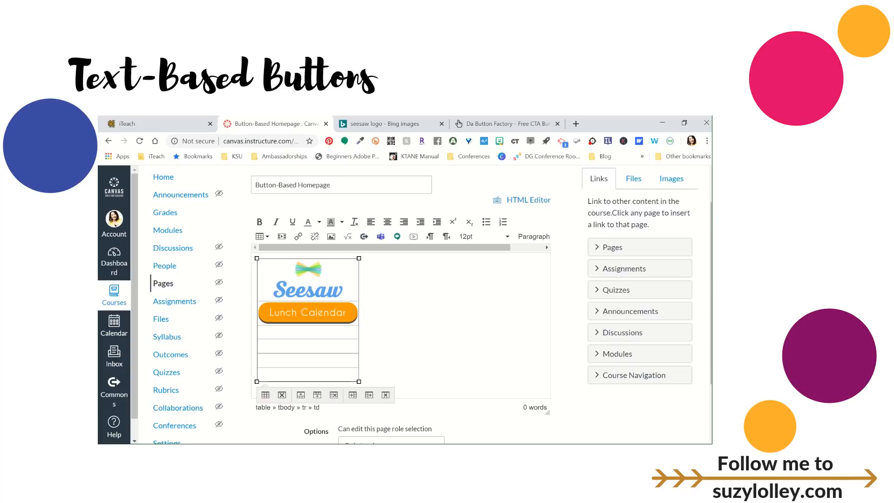
mouse_move(261, 336)
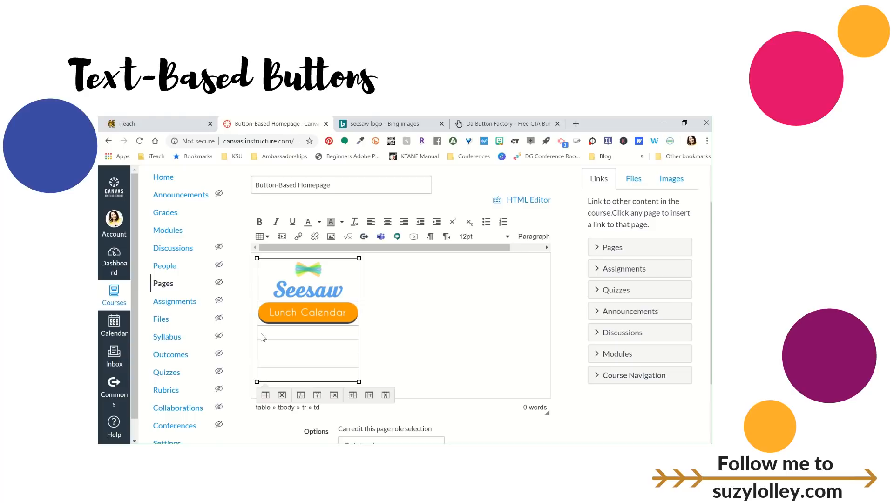
click(259, 236)
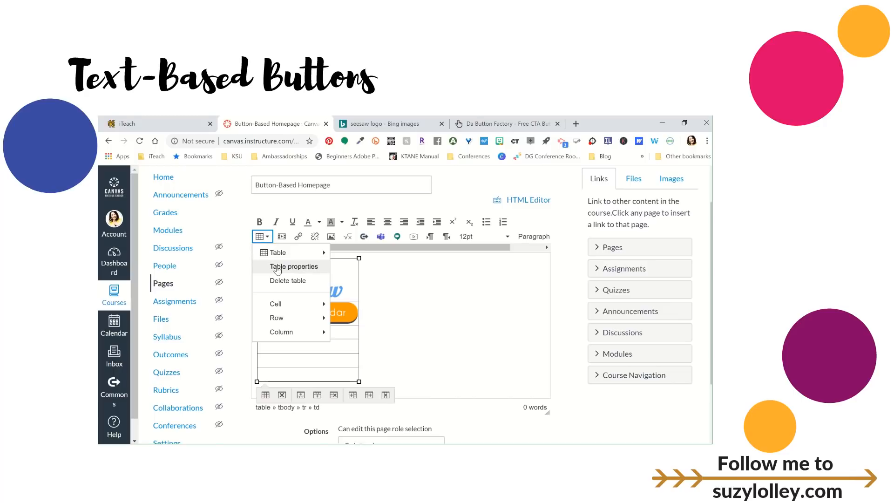
click(407, 298)
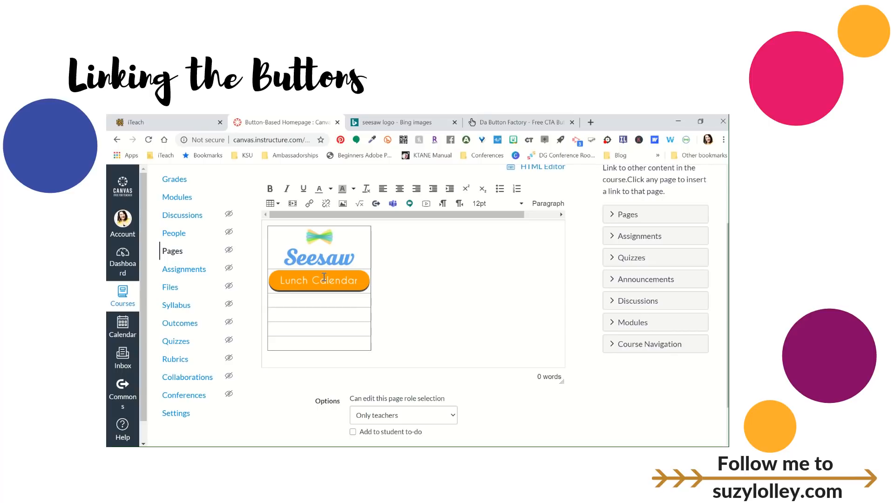
- Link the selected Lunch Calendar button to the course page '1: Decoding Words'
click(318, 280)
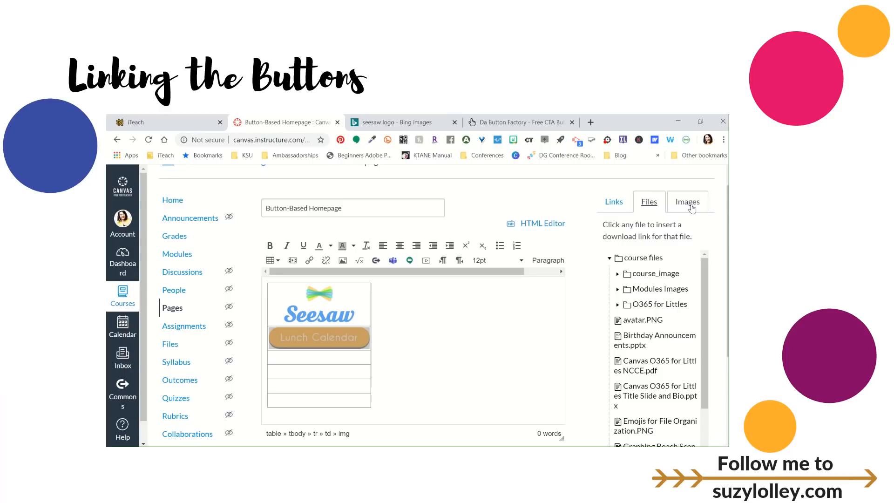
click(687, 201)
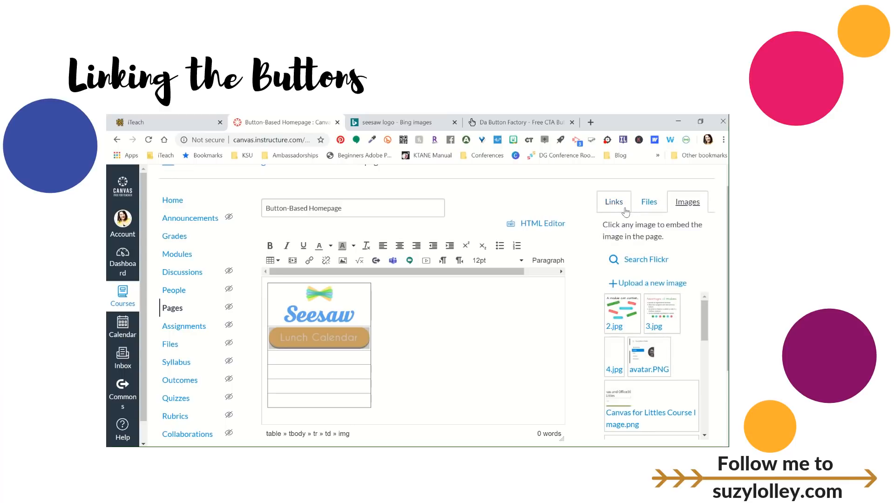
click(612, 201)
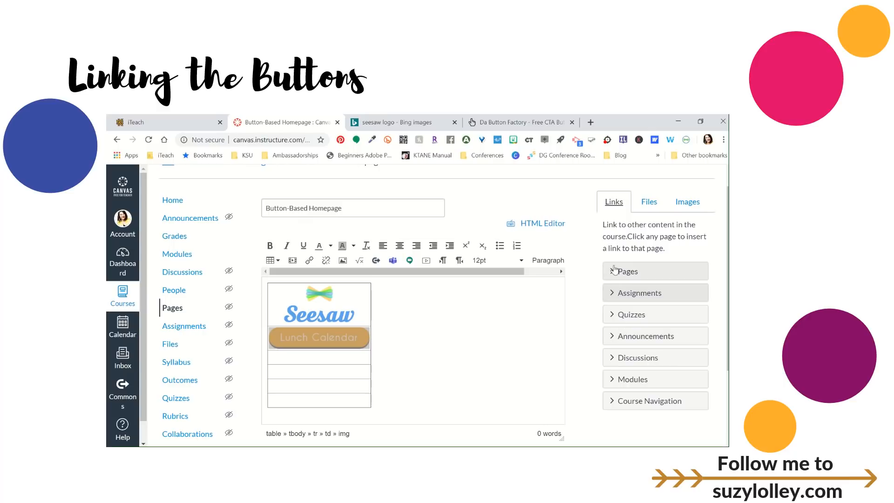
click(627, 271)
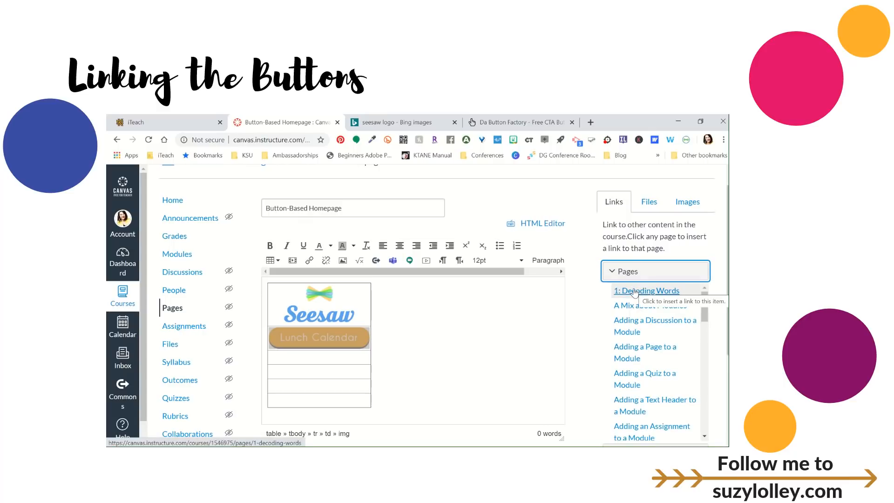
click(647, 290)
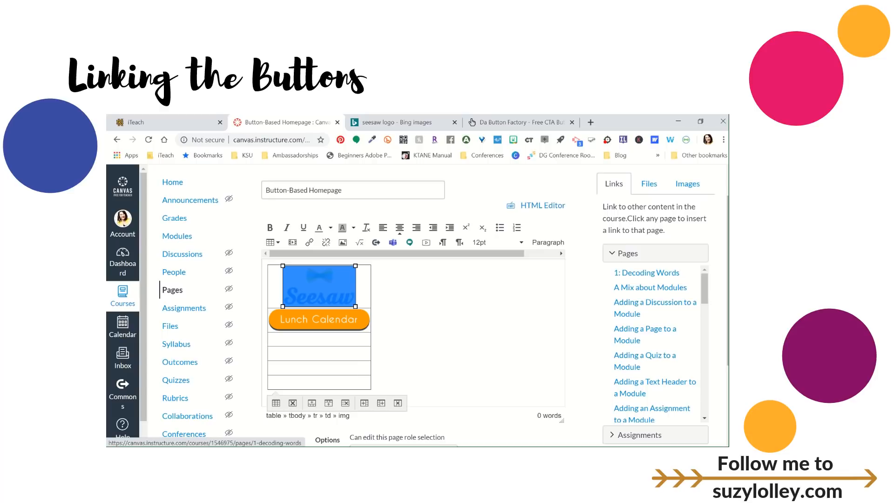
mouse_move(310, 242)
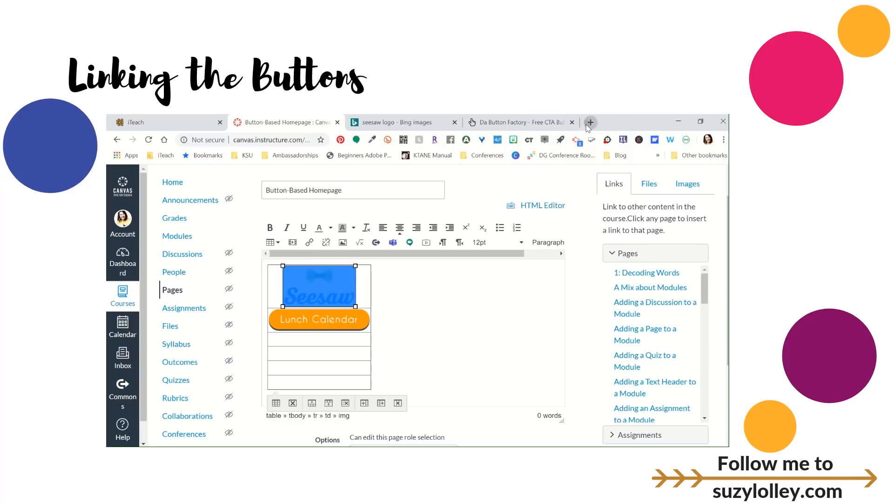
- Link the Seesaw logo to the 4th Training class web address copied from Seesaw
click(589, 122)
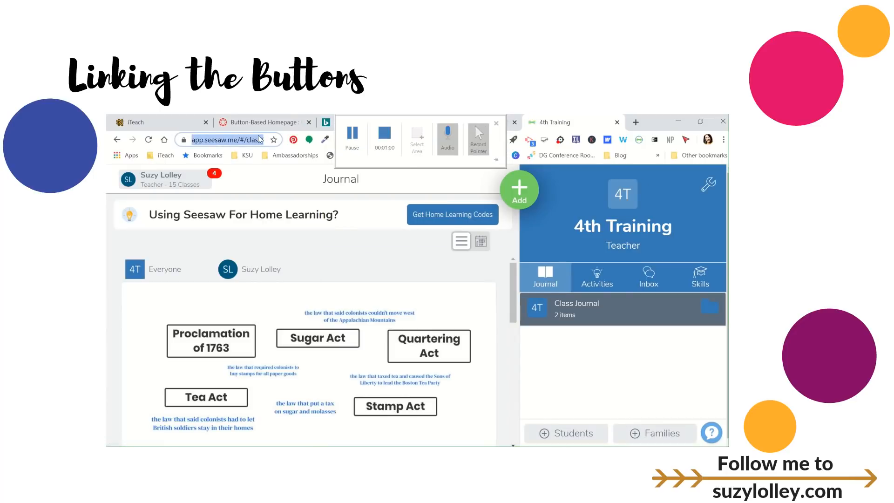
click(259, 122)
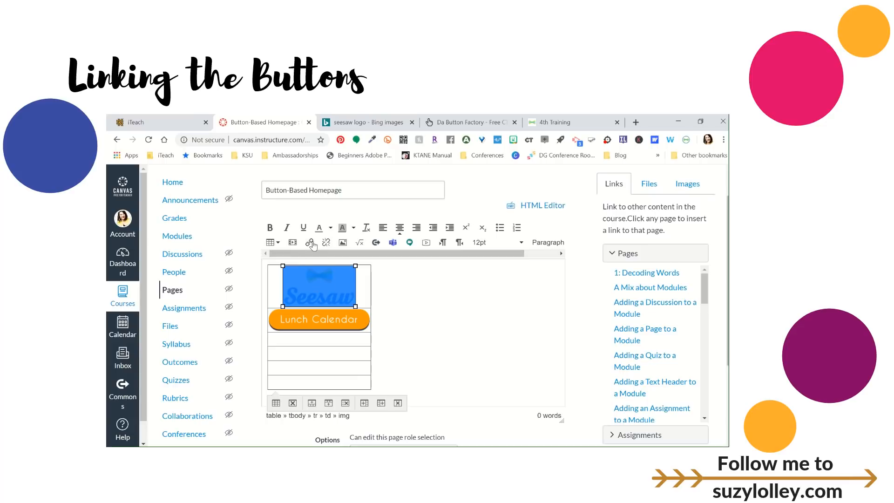
click(310, 241)
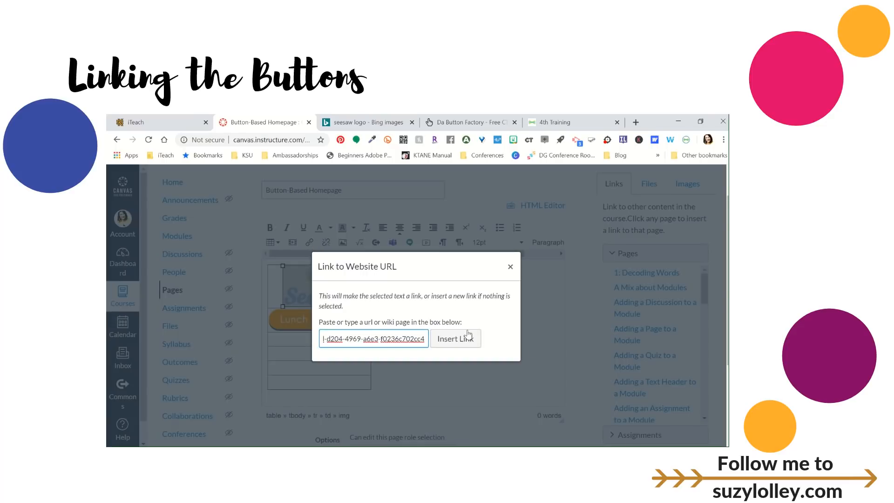
click(455, 338)
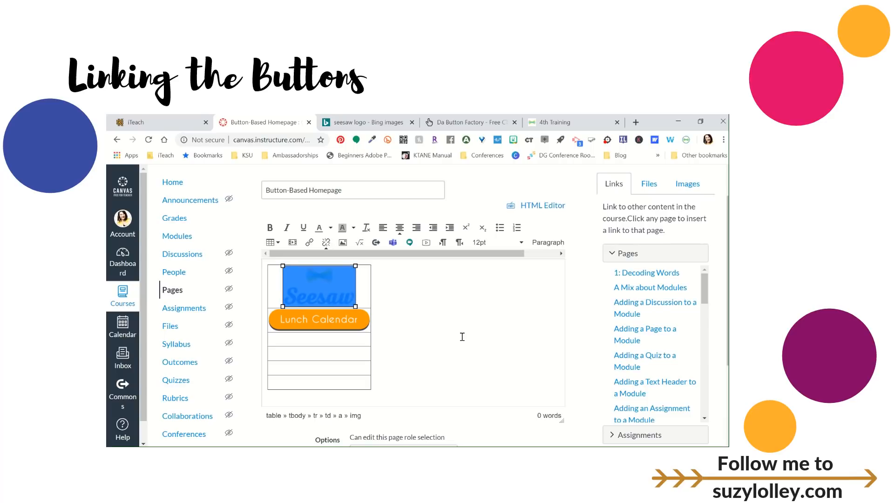
- Save the edited homepage with its linked logo and button
scroll(down, 3)
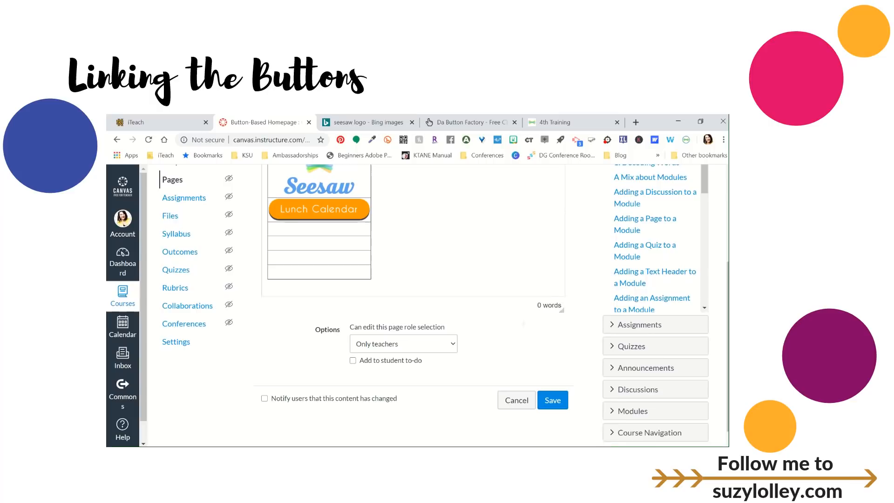
click(551, 399)
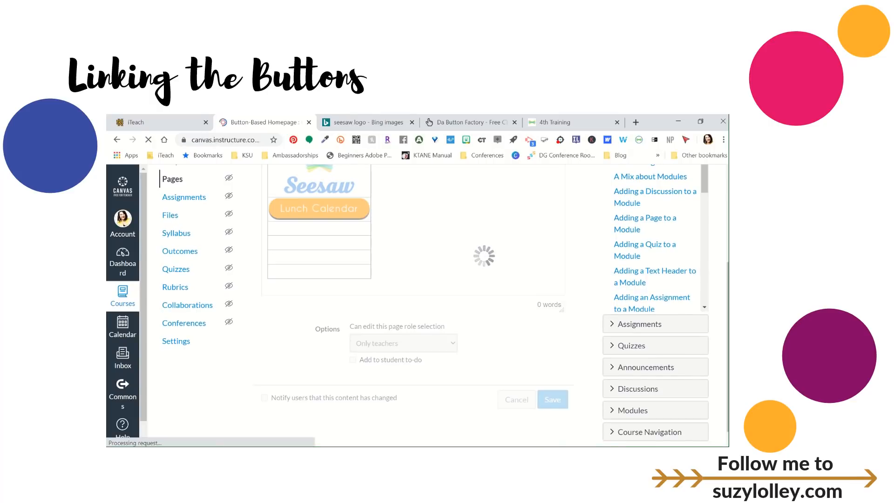
click(550, 399)
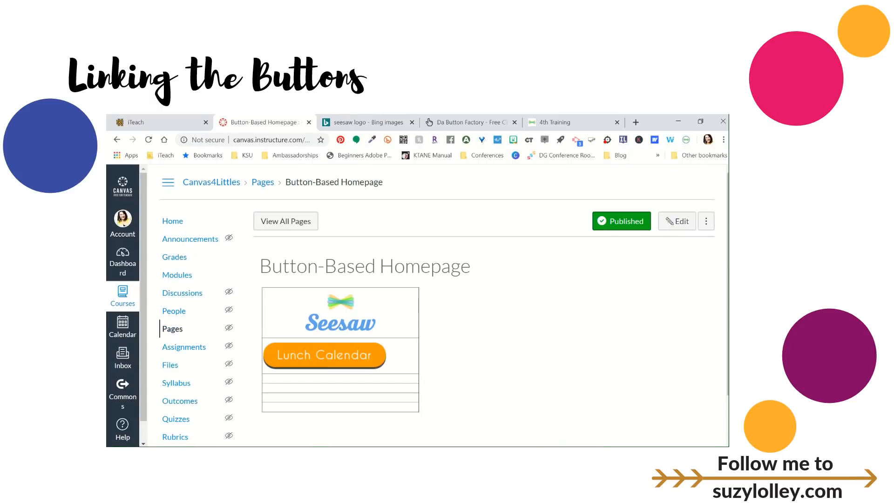
mouse_move(336, 315)
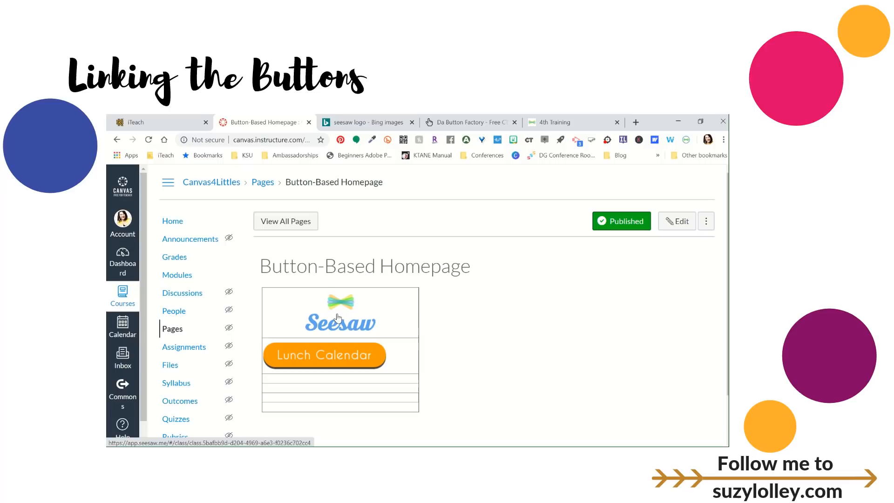
mouse_move(331, 358)
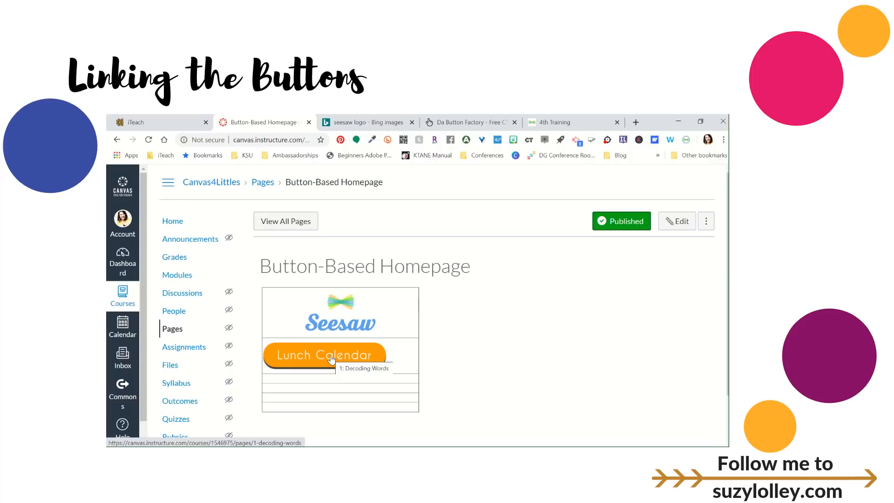
mouse_move(615, 269)
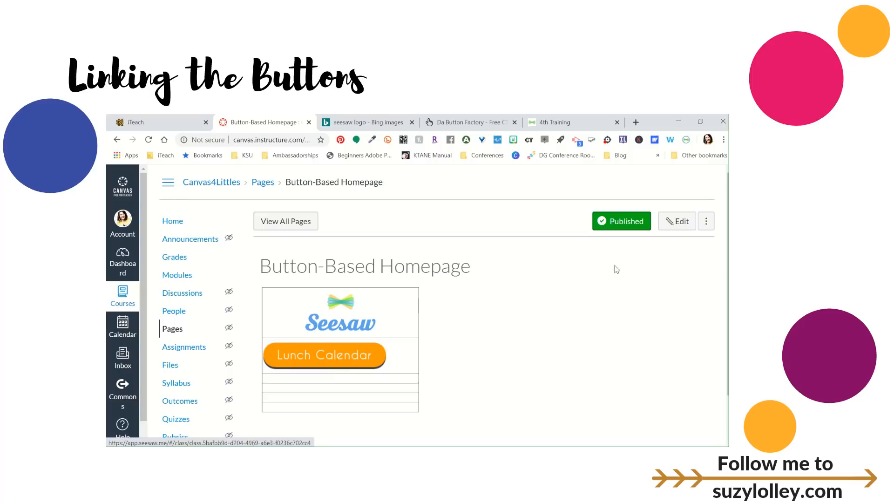
mouse_move(587, 305)
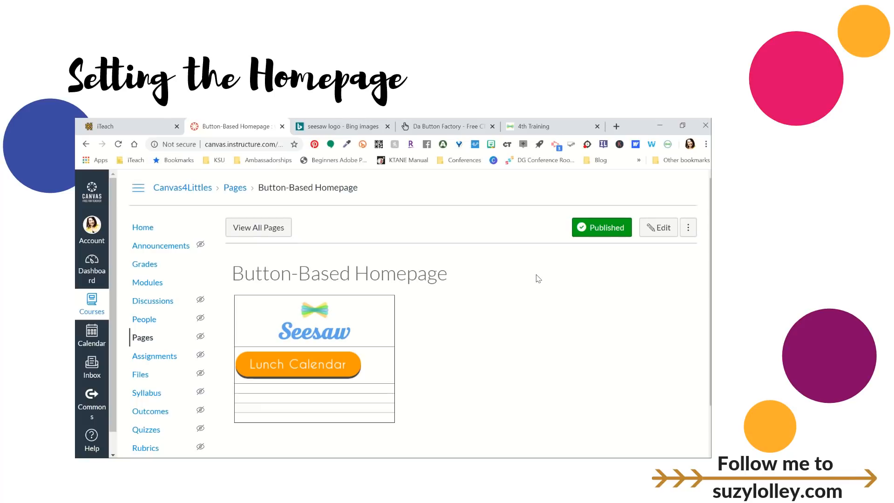
mouse_move(78, 240)
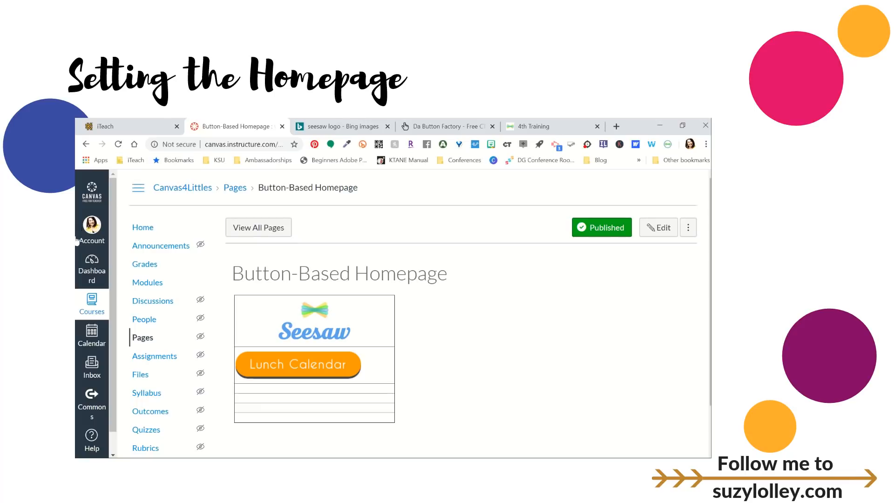
mouse_move(444, 363)
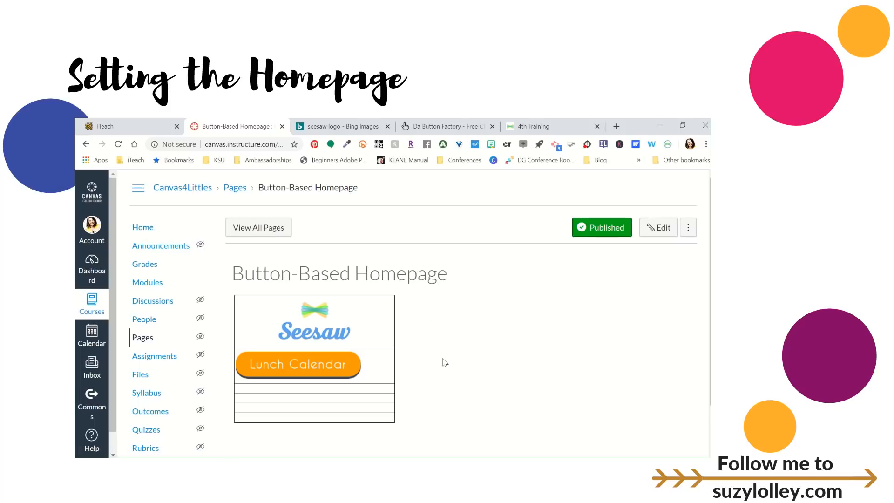
- Use the page as Front Page, then set the course home to show the Pages Front Page
click(688, 227)
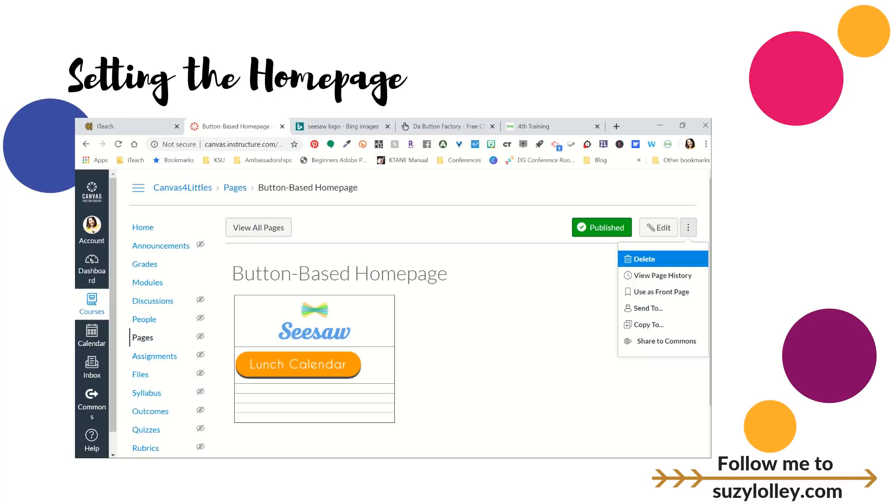
click(660, 291)
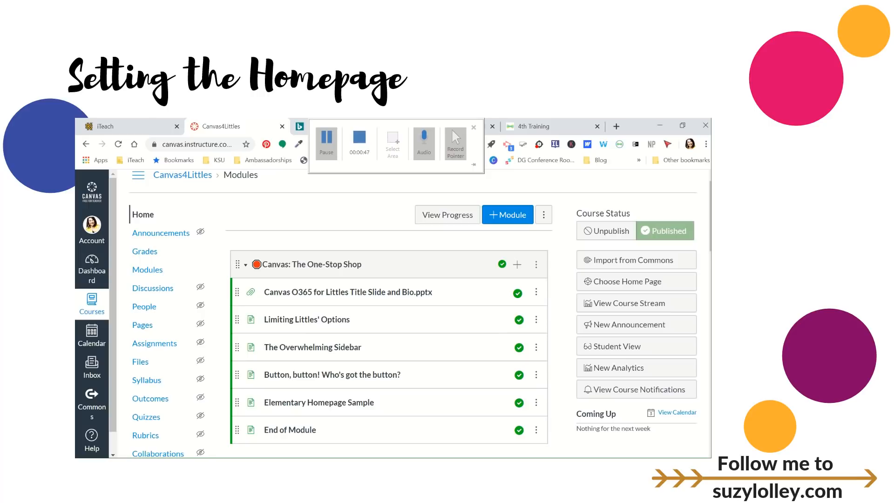
click(622, 281)
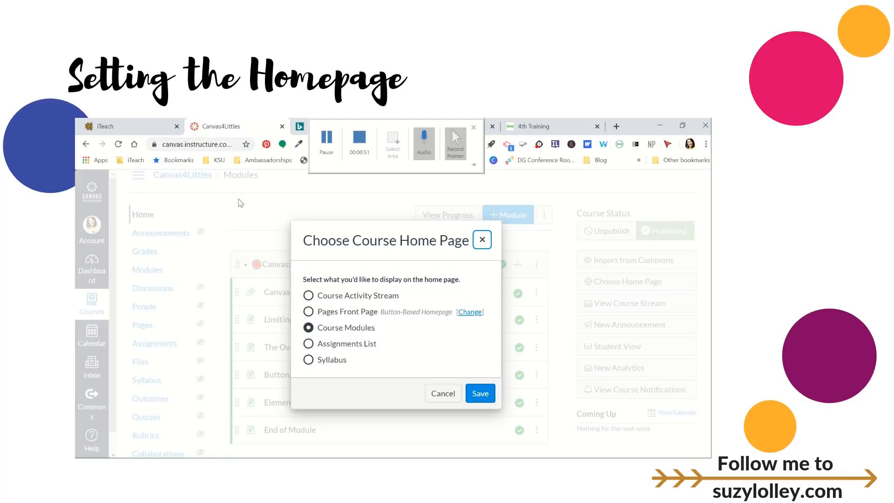
click(308, 311)
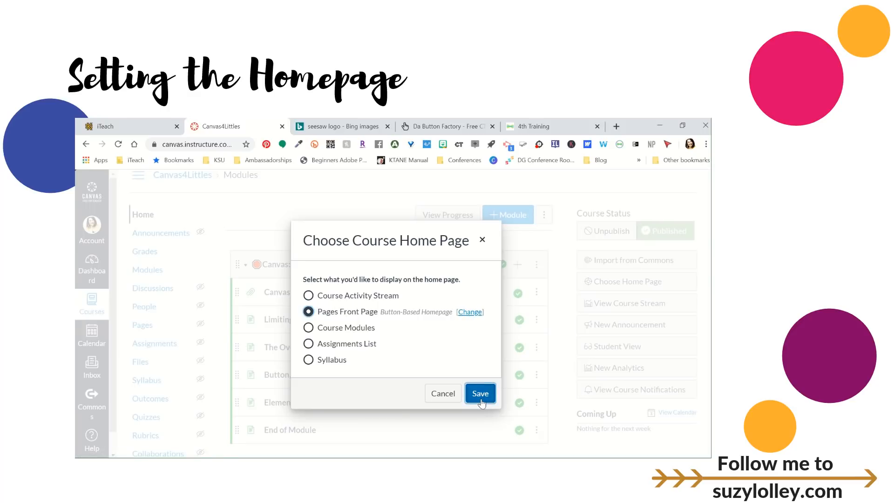
click(480, 394)
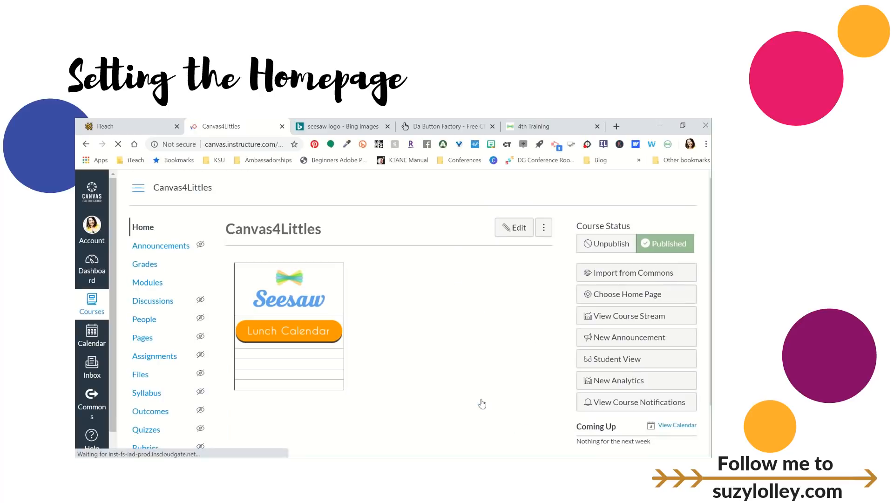